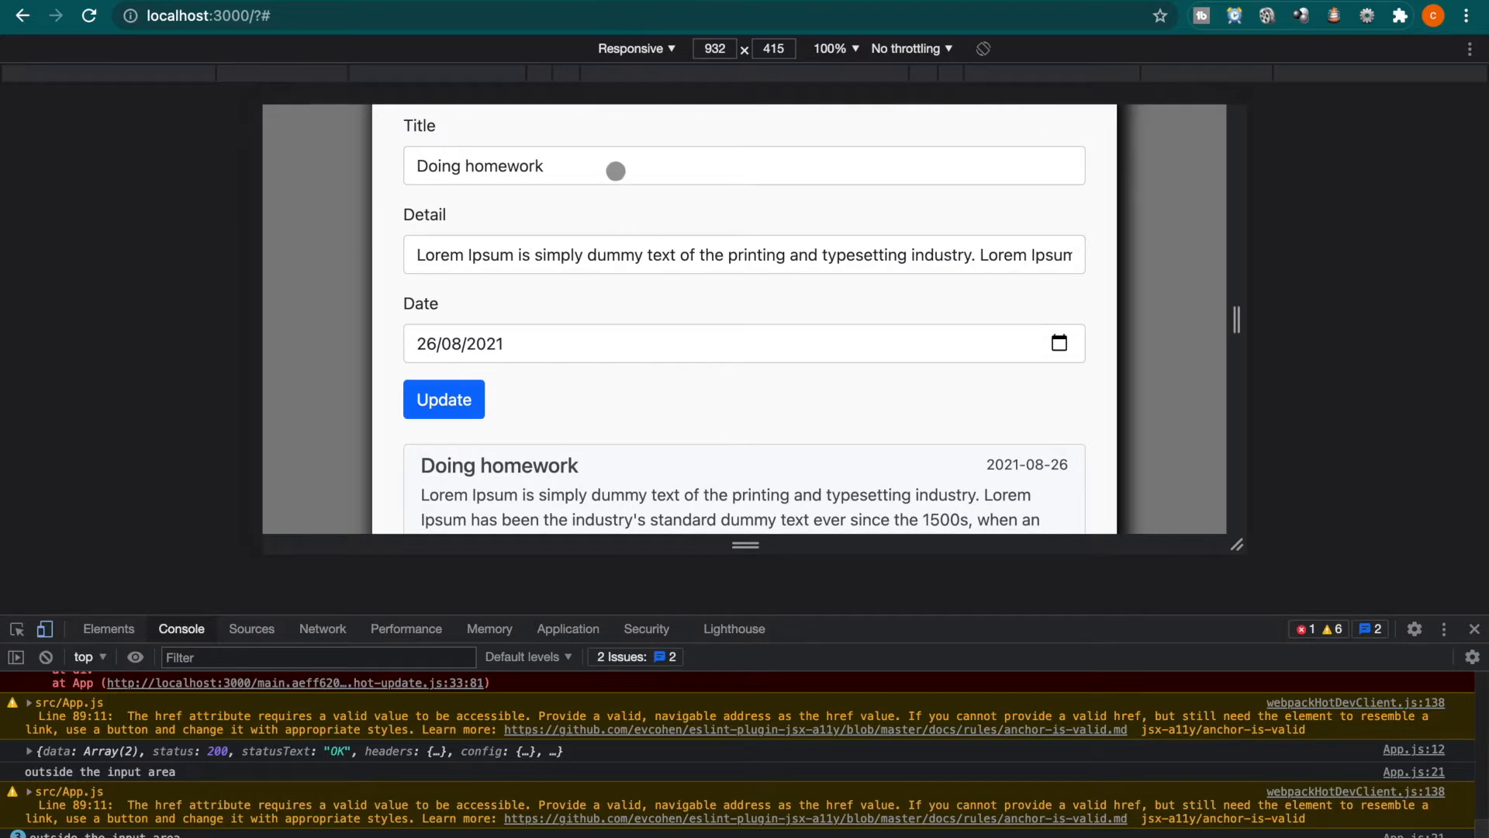
Append a 2 to the todo's title in the edit form
{"action": "type", "text": "2"}
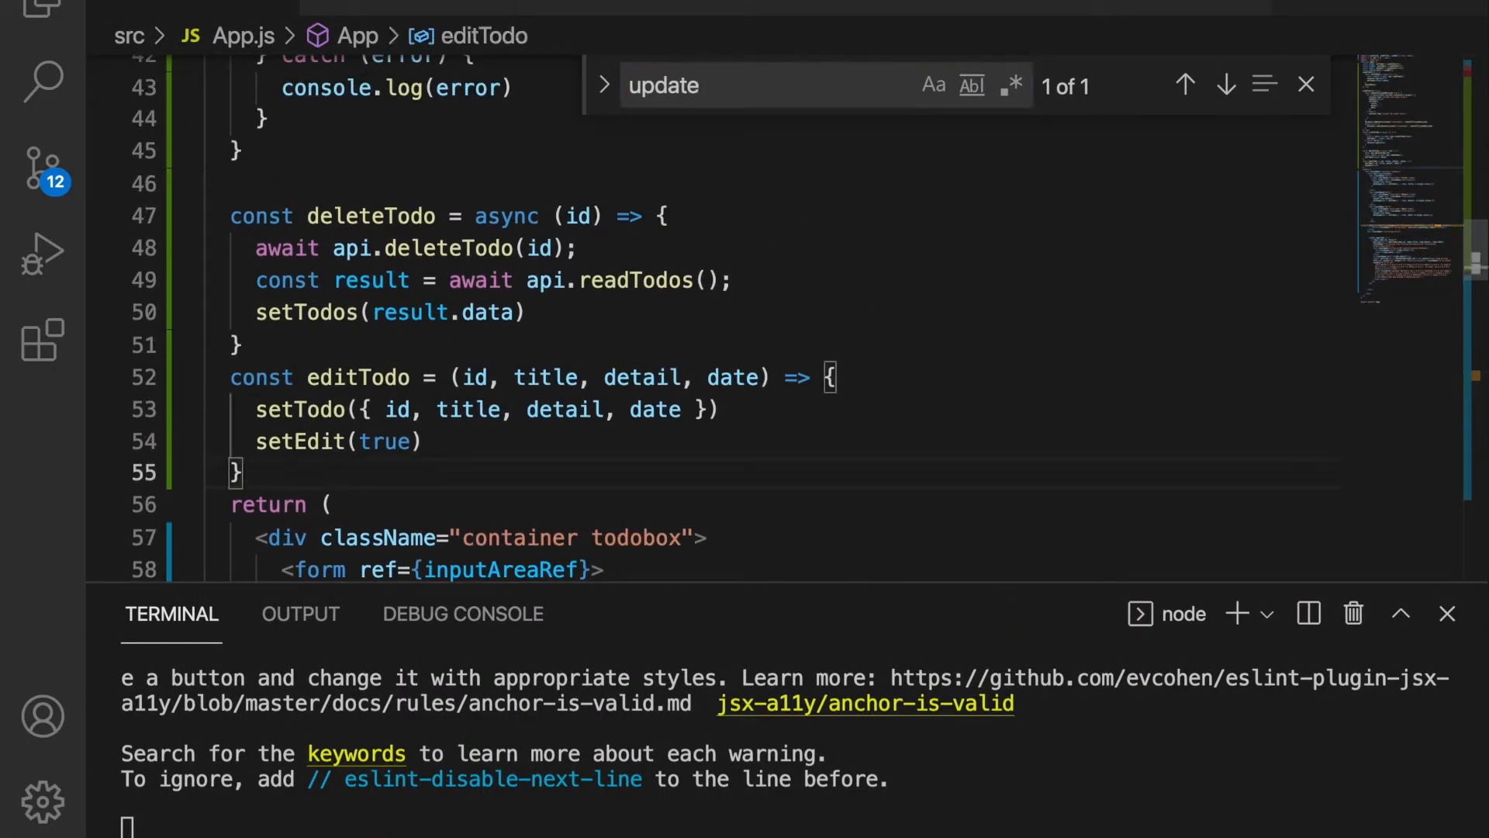
Start an async updateTodo function that stores todo.id in id and deletes todo.id
{"action": "type", "text": "const upd"}
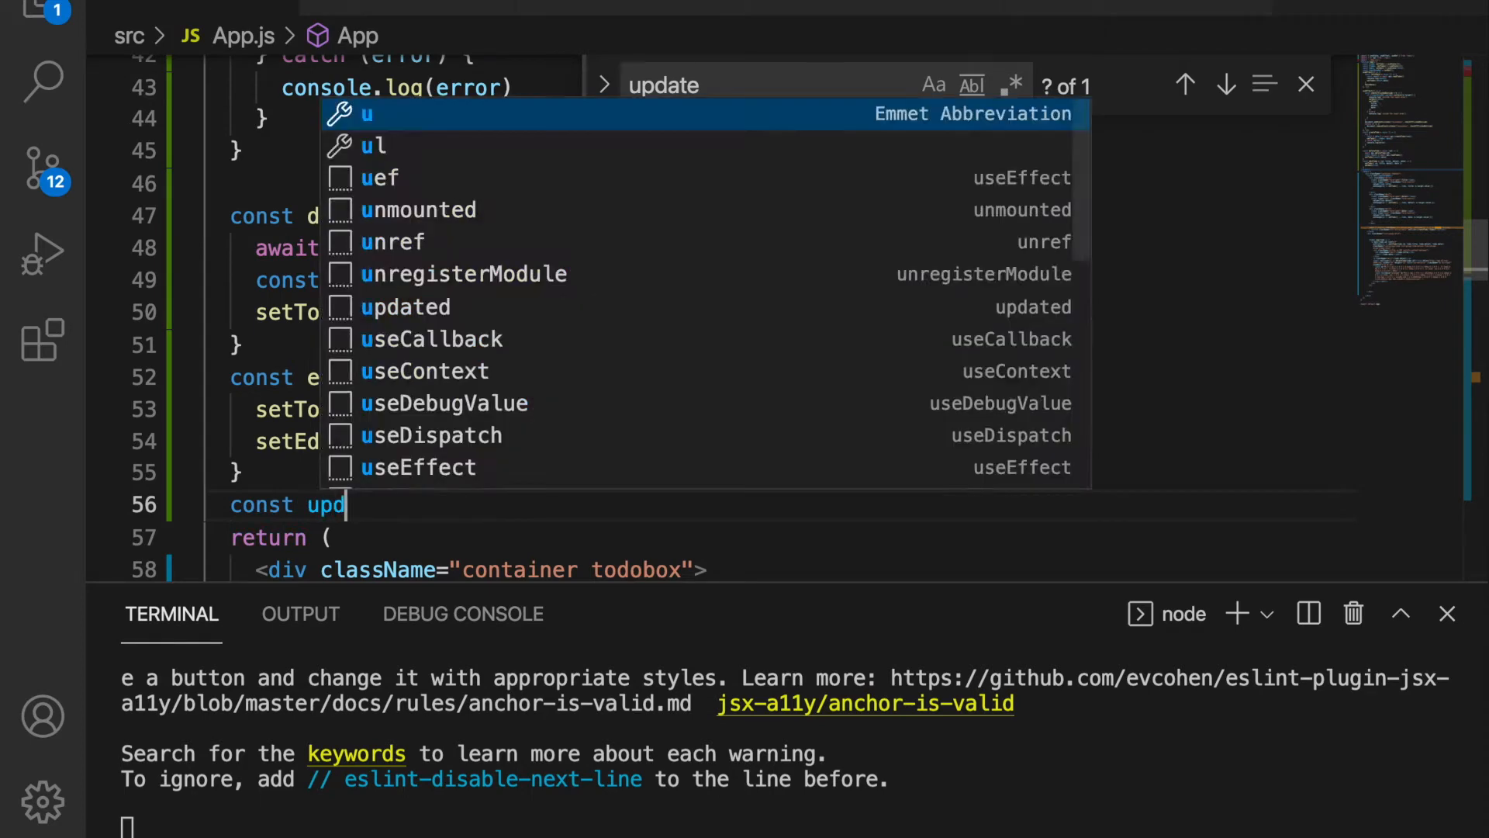
{"action": "type", "text": "ateTodo ="}
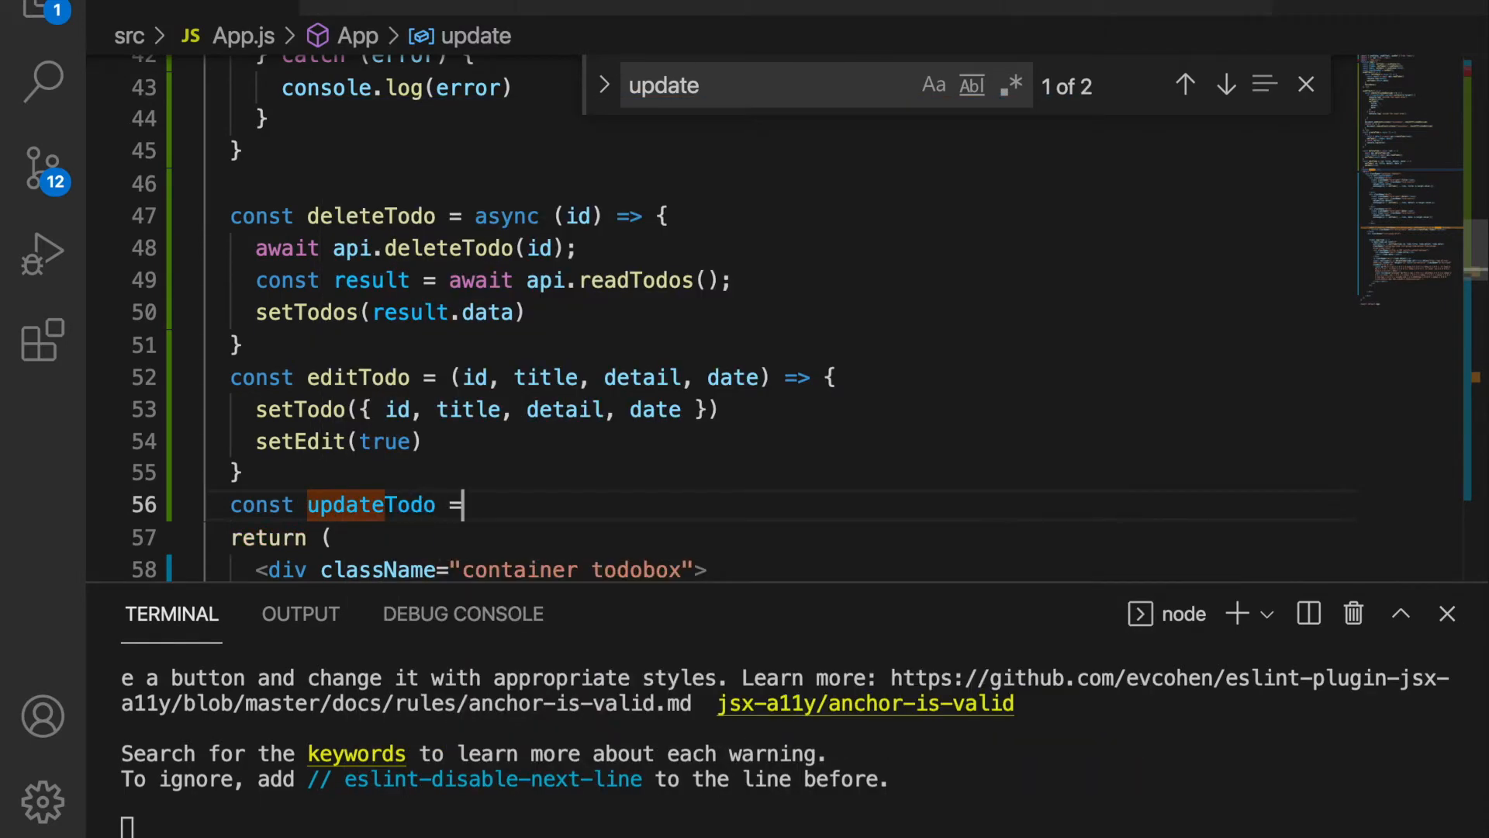
{"action": "type", "text": "async"}
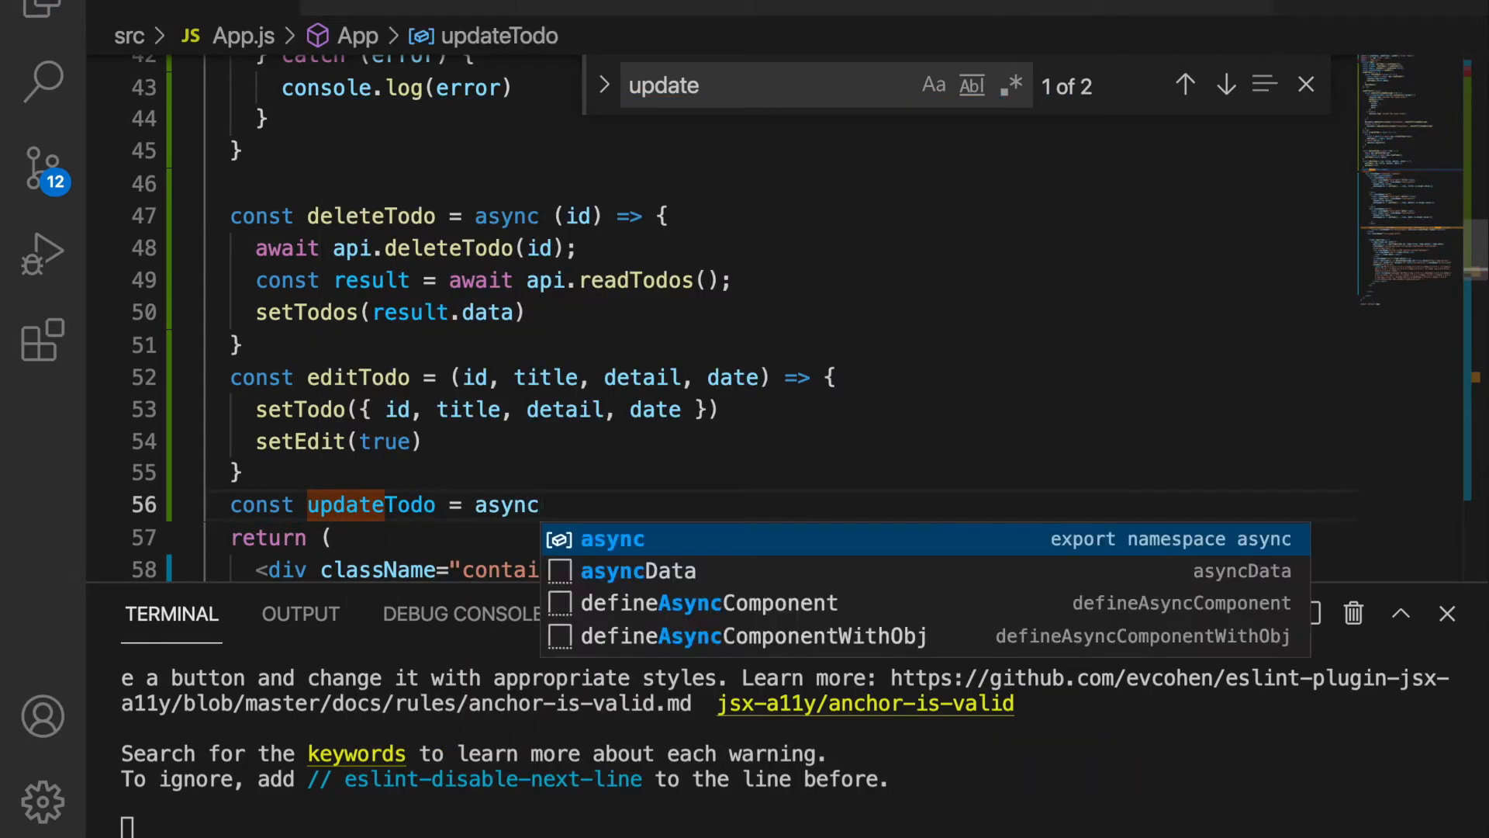
{"action": "type", "text": "()=>{"}
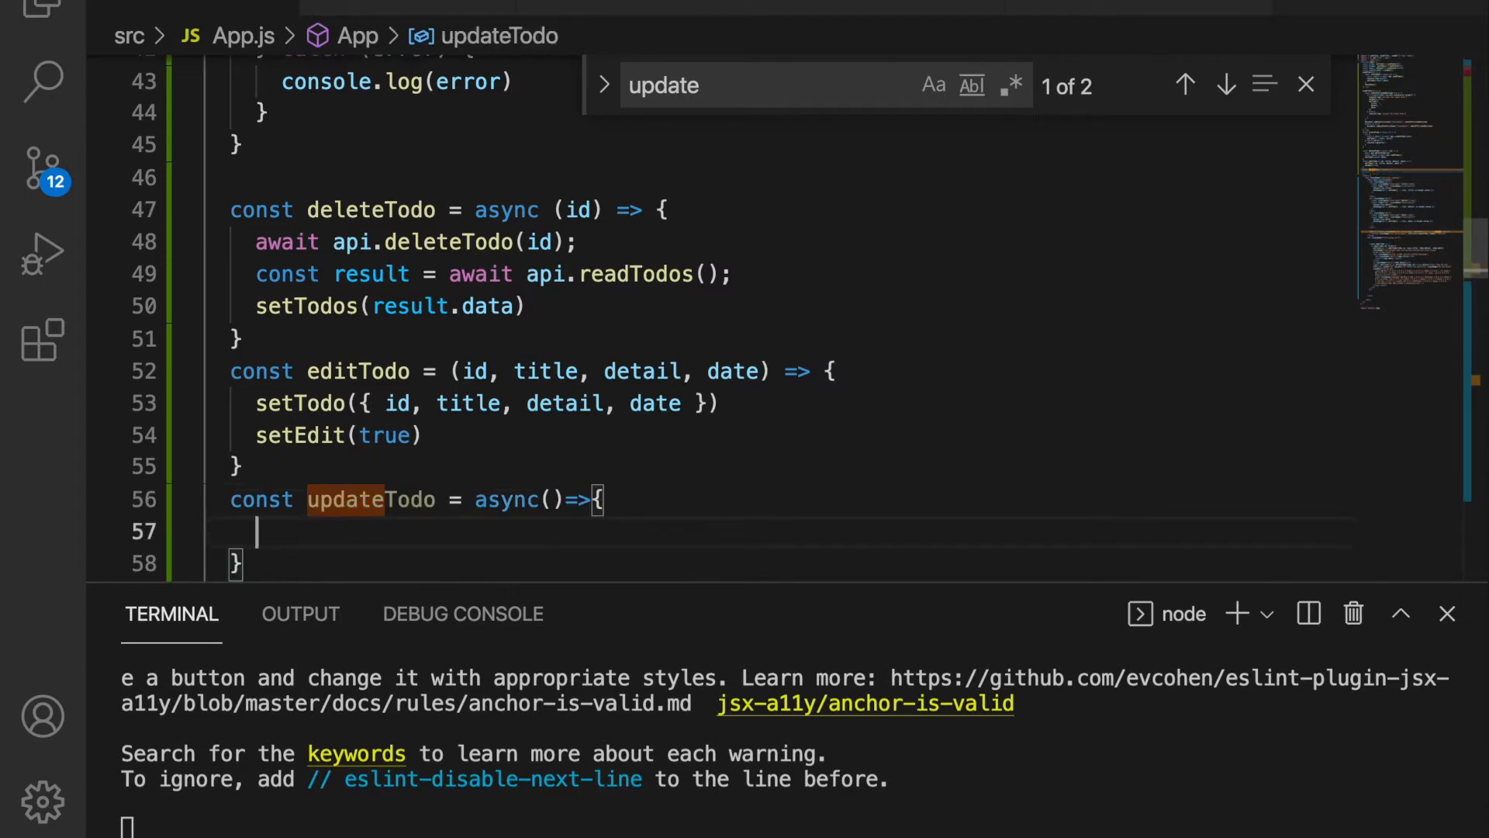
{"action": "type", "text": "let id ="}
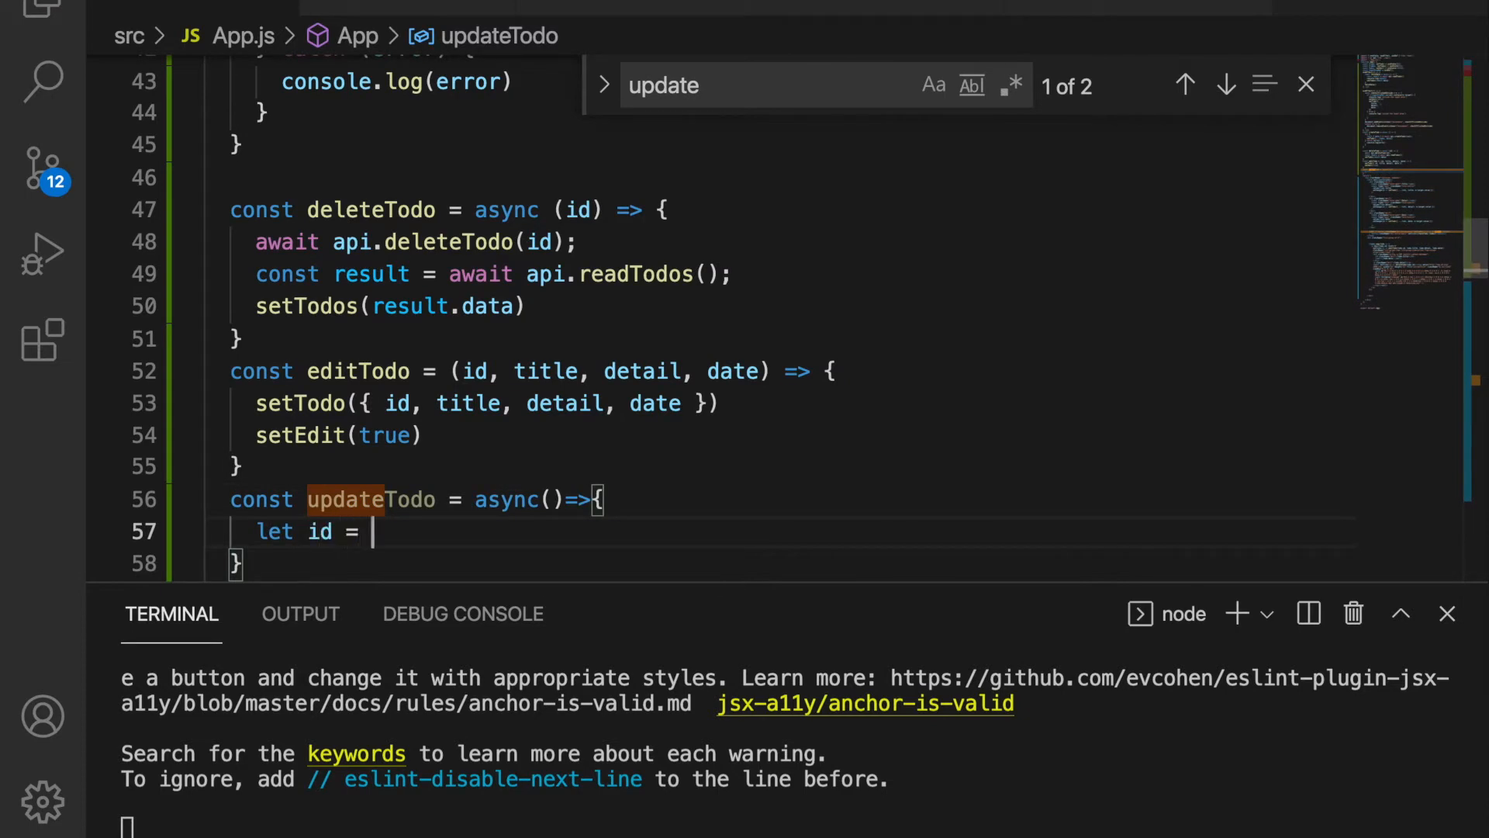
{"action": "type", "text": "todo.id"}
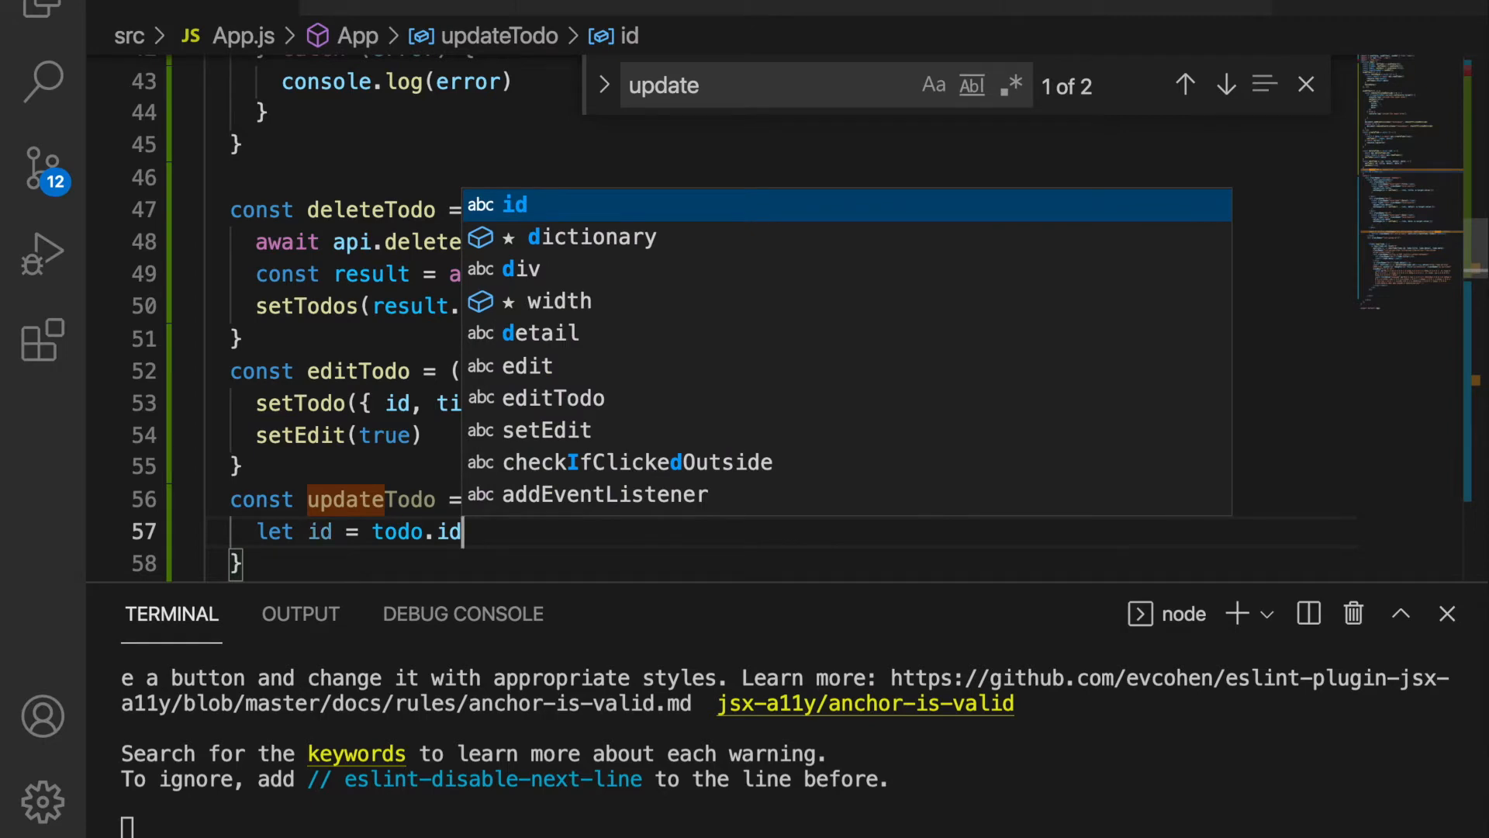
{"action": "type", "text": "delete"}
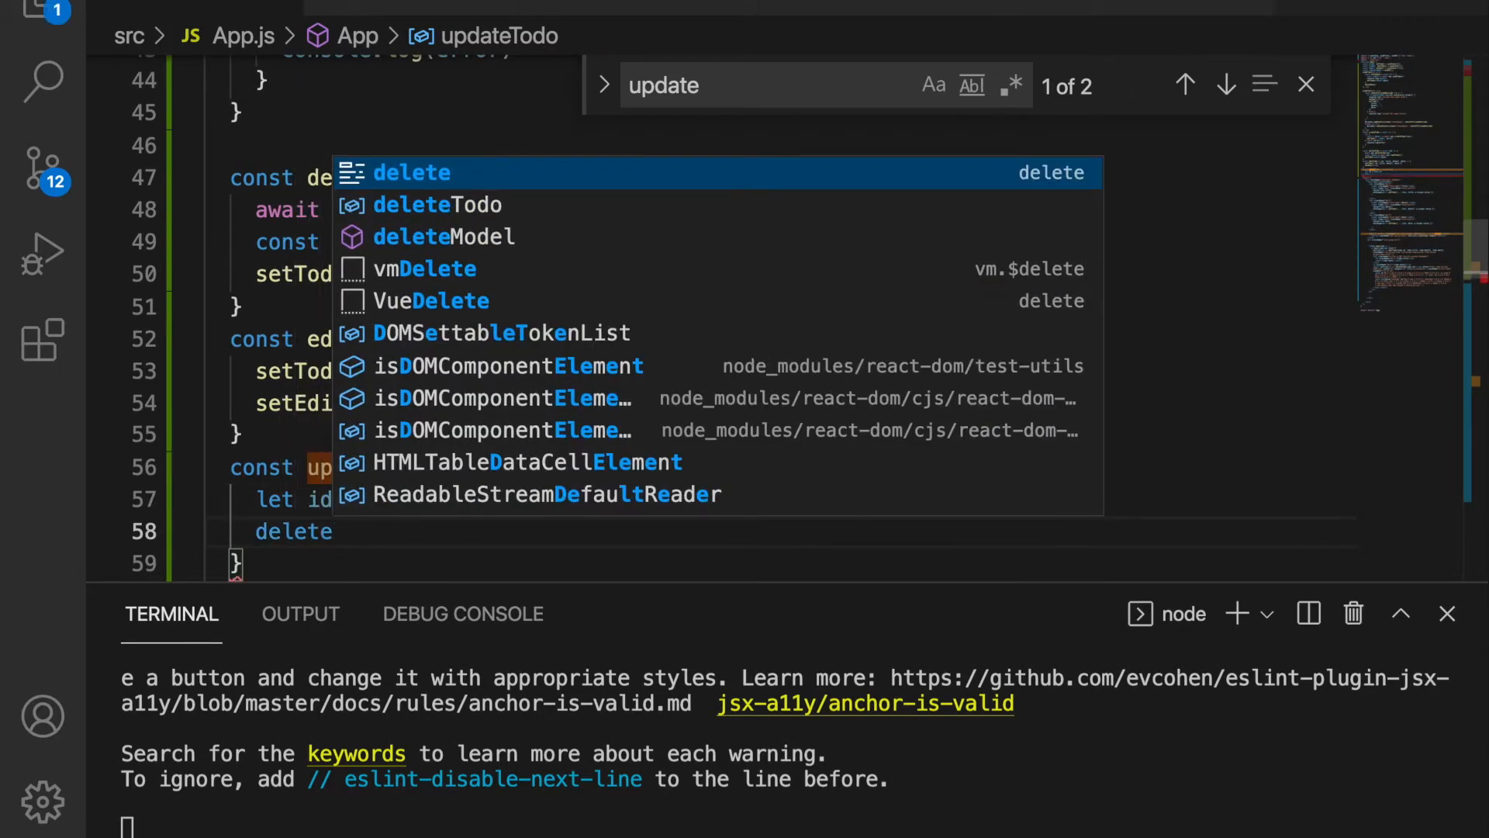
{"action": "type", "text": "toto"}
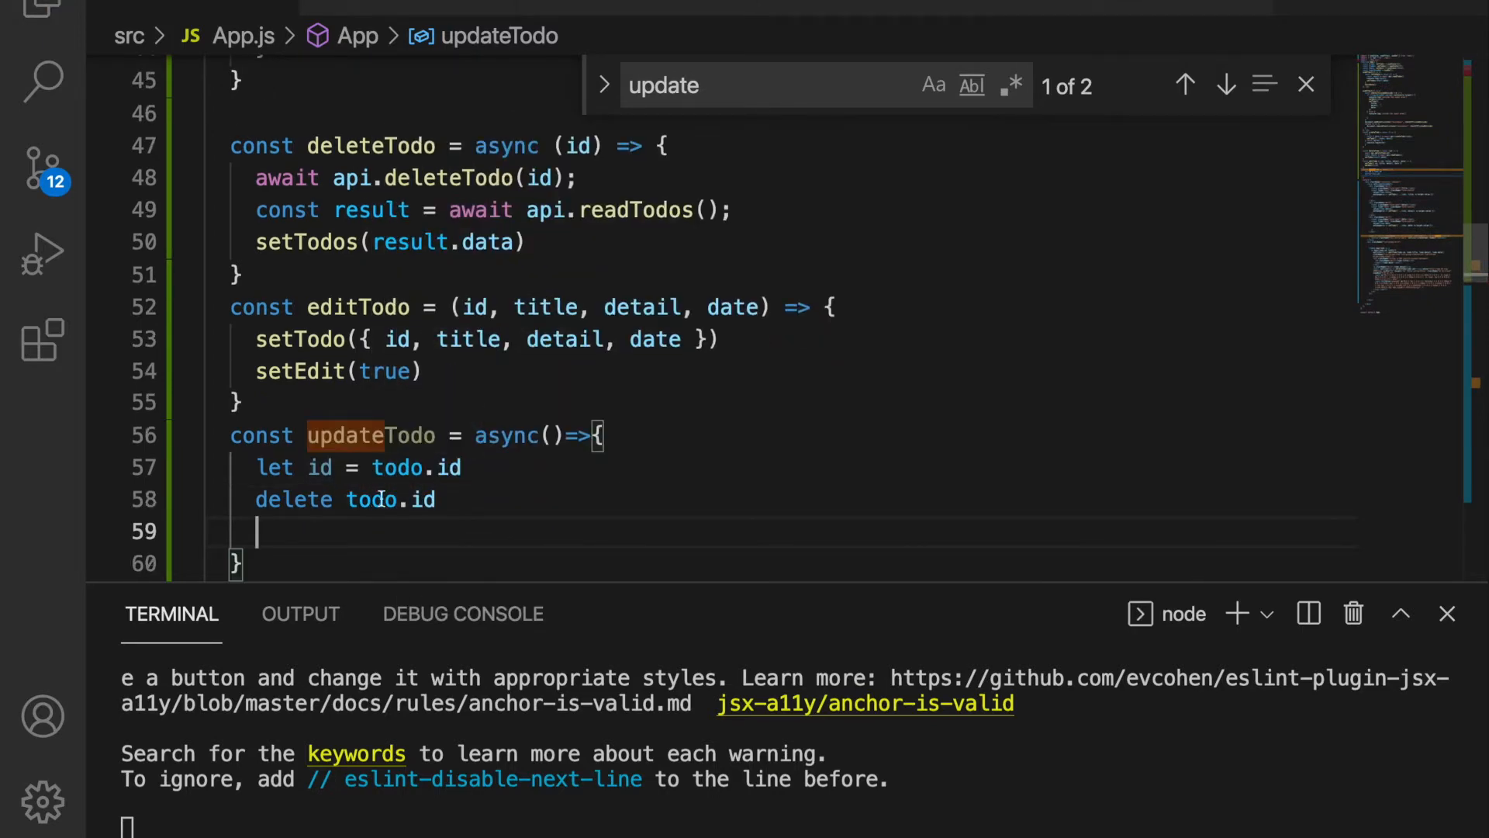
{"action": "double_click", "coordinate": [389, 498]}
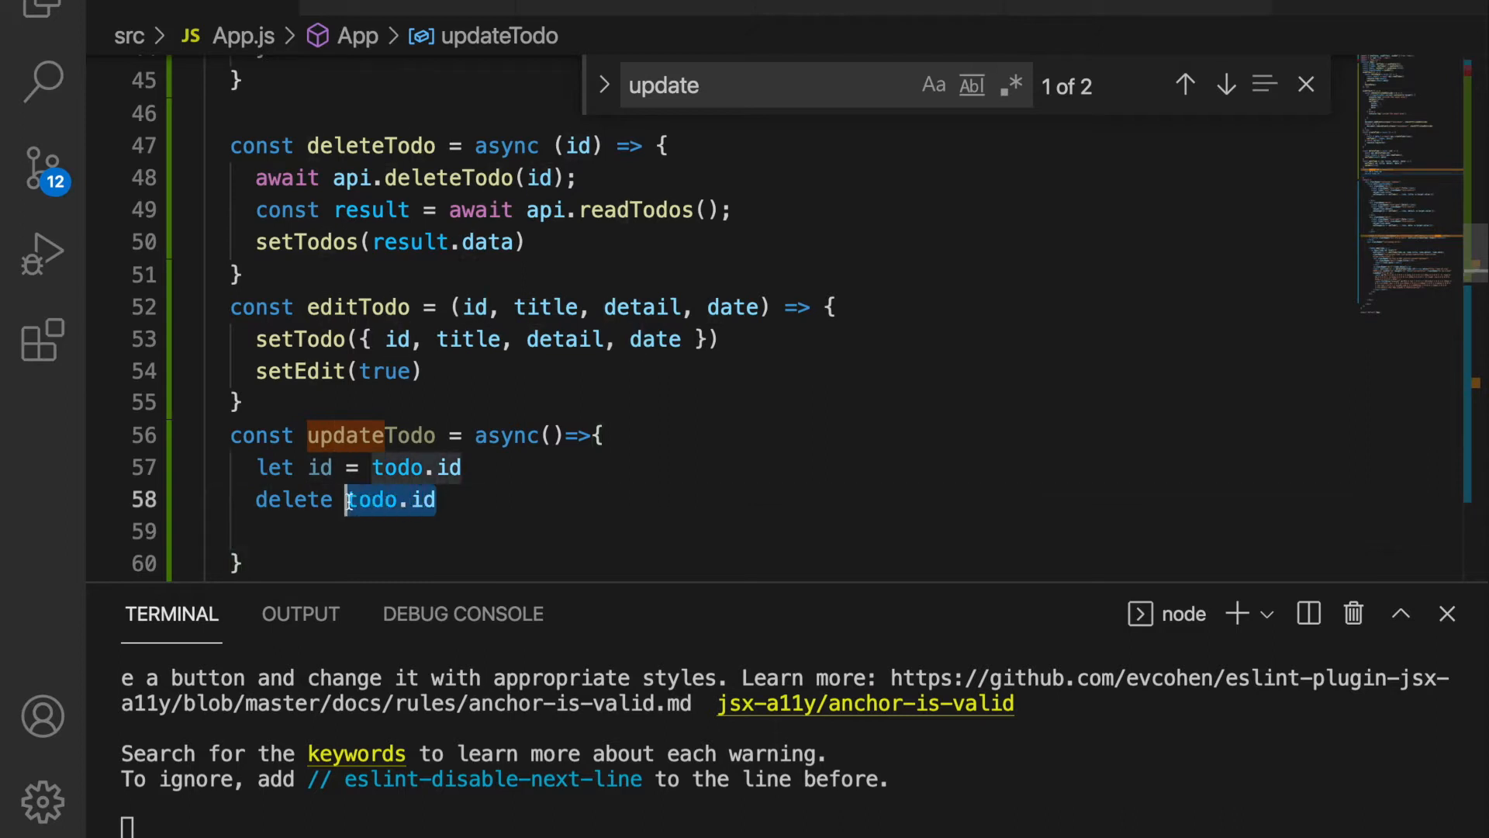
Await api.updateTodo(id, todo) then re-read all todos into result via api.readTodos()
{"action": "type", "text": "await api.updateTodo(id,"}
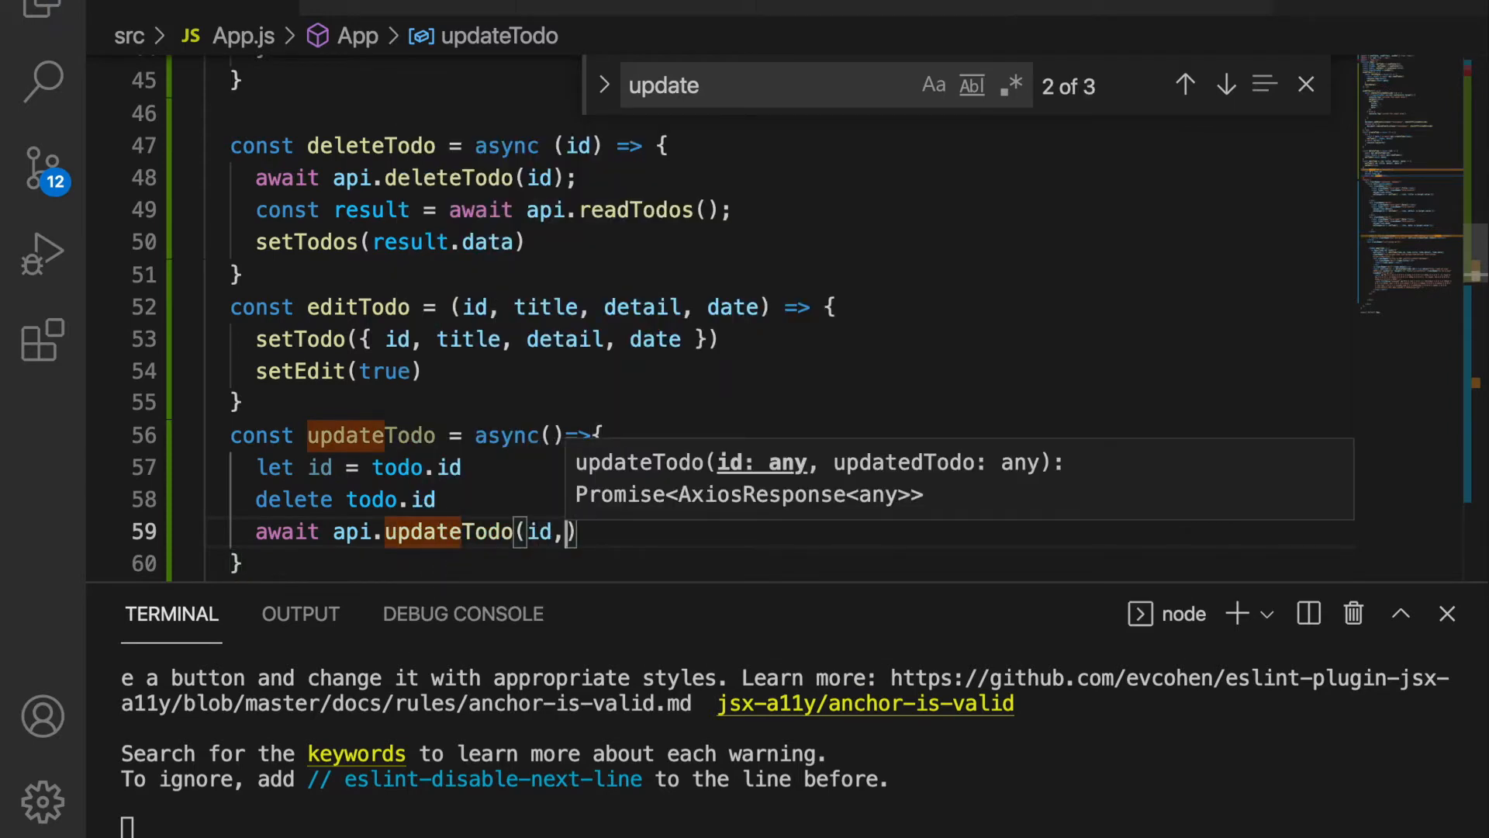
{"action": "type", "text": "todo)"}
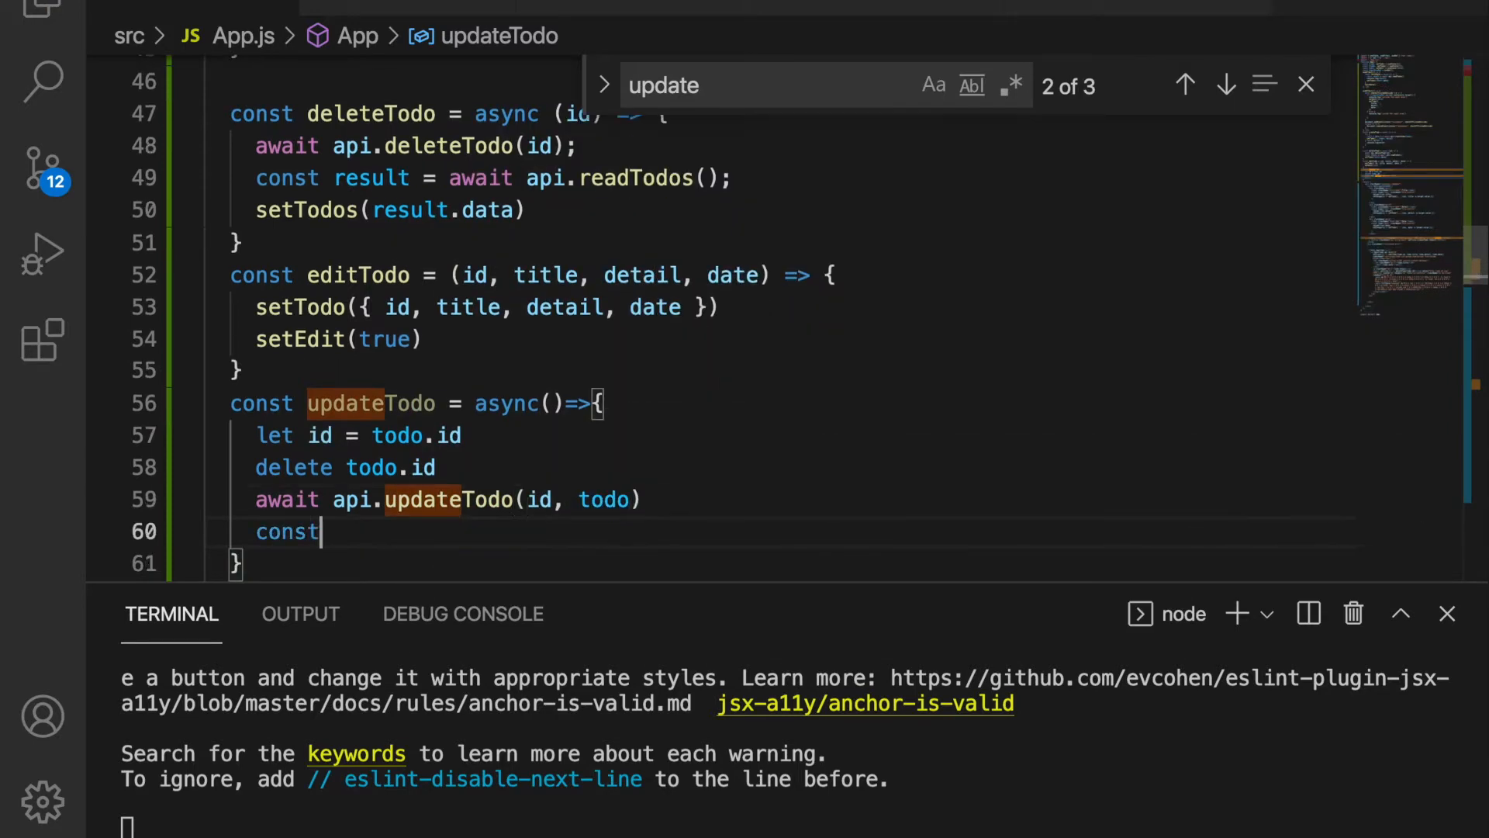
{"action": "type", "text": "result"}
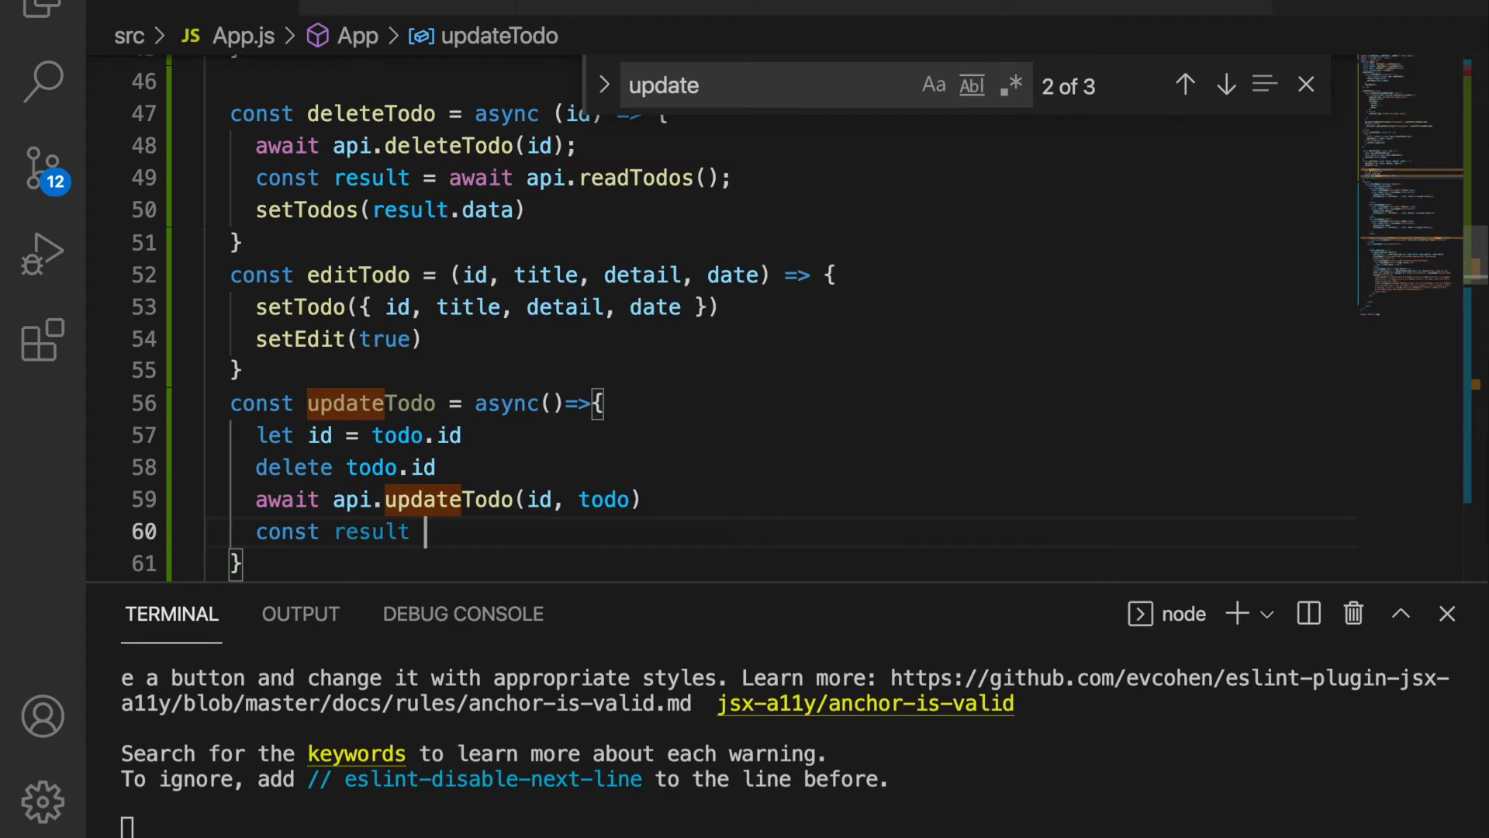
{"action": "type", "text": "="}
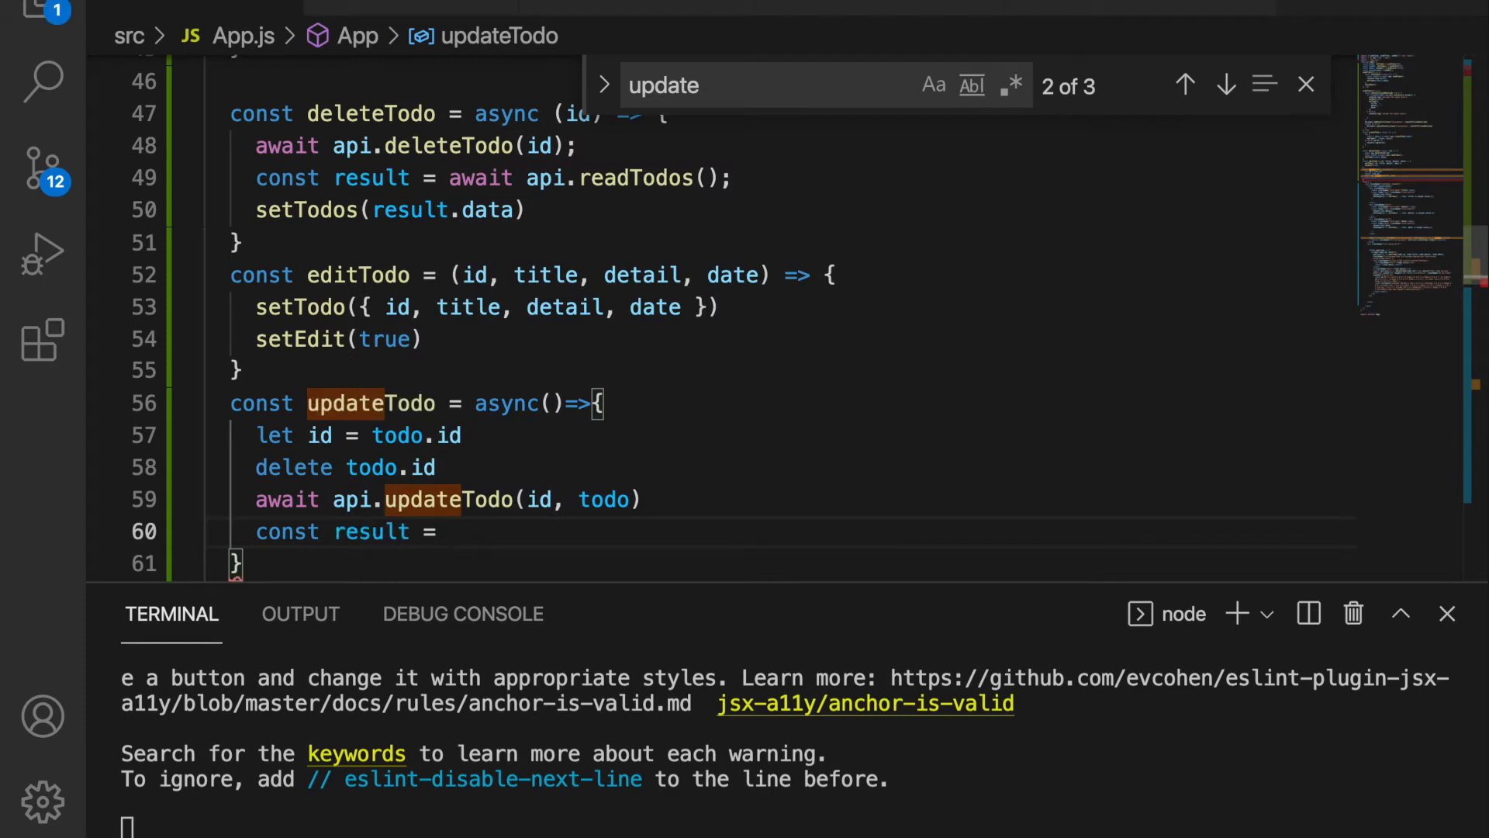
{"action": "type", "text": "await"}
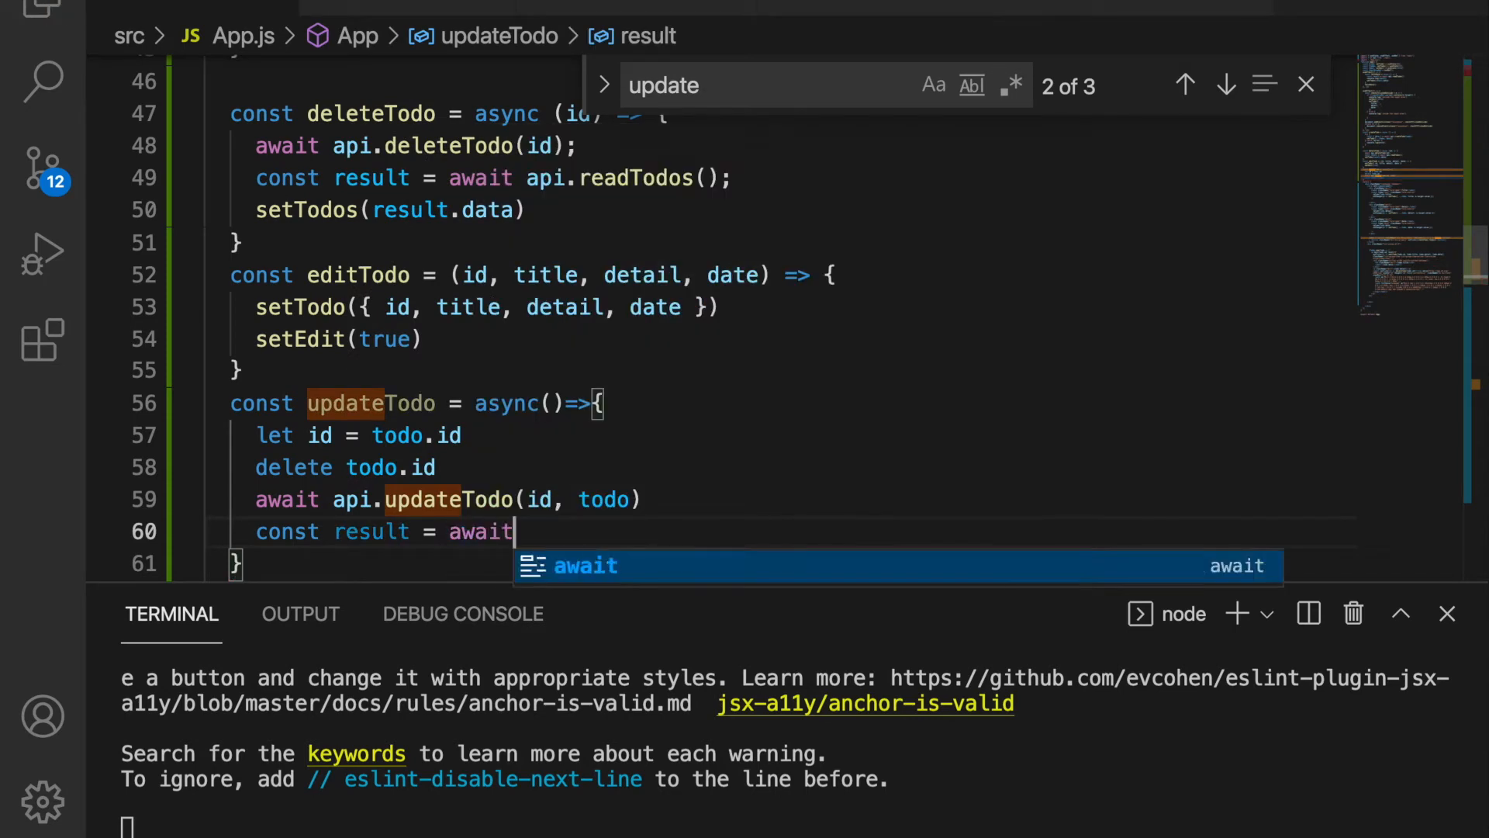
{"action": "type", "text": "api.readTodos()"}
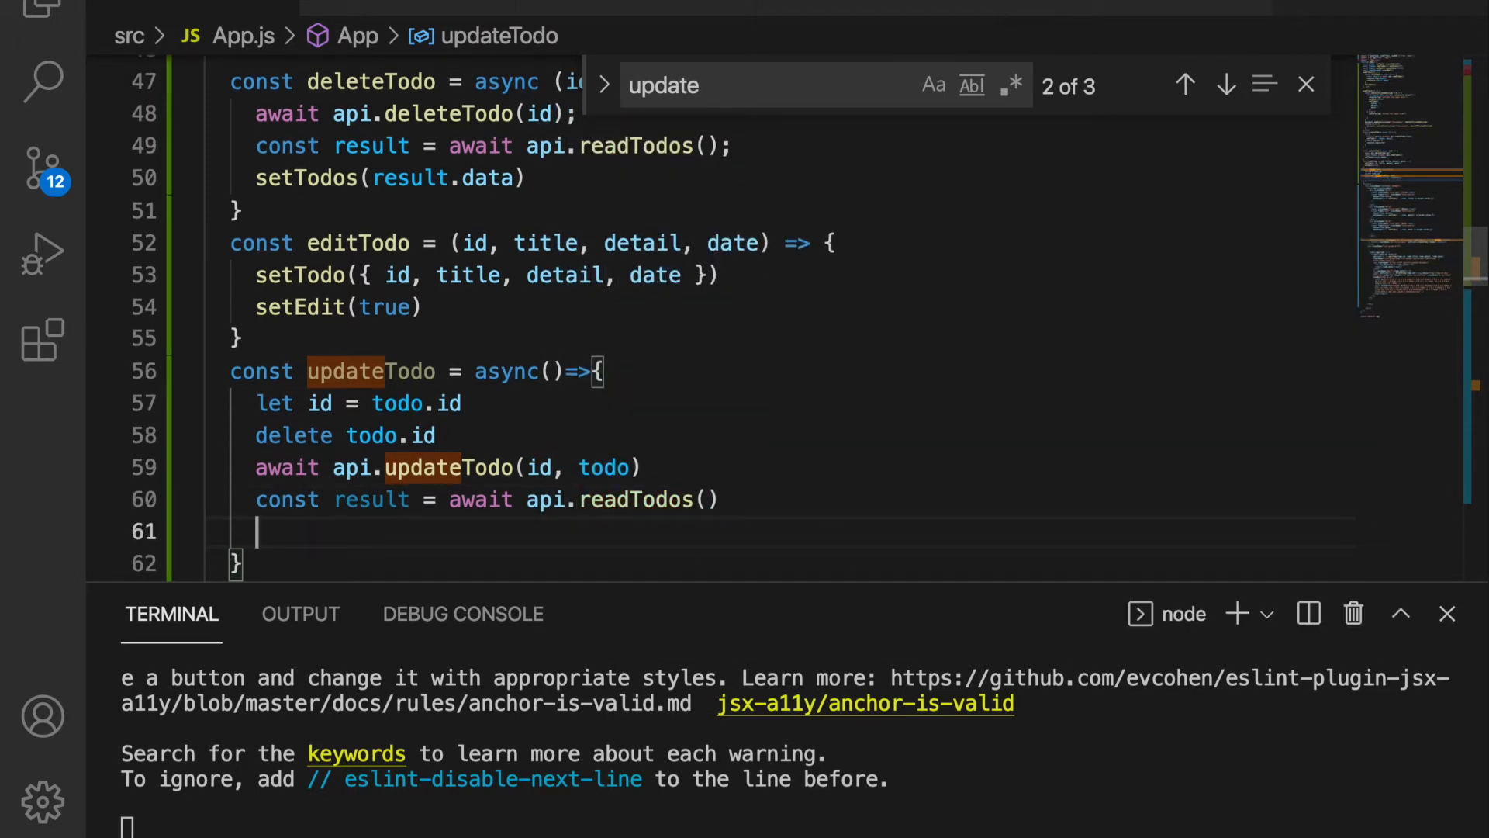
Finish updateTodo with setTodos(result.data) and wire the Update button's onClick to updateTodo
{"action": "scroll", "scroll_direction": "down", "scroll_amount": 3}
{"action": "type", "text": "setTodos(result.data)"}
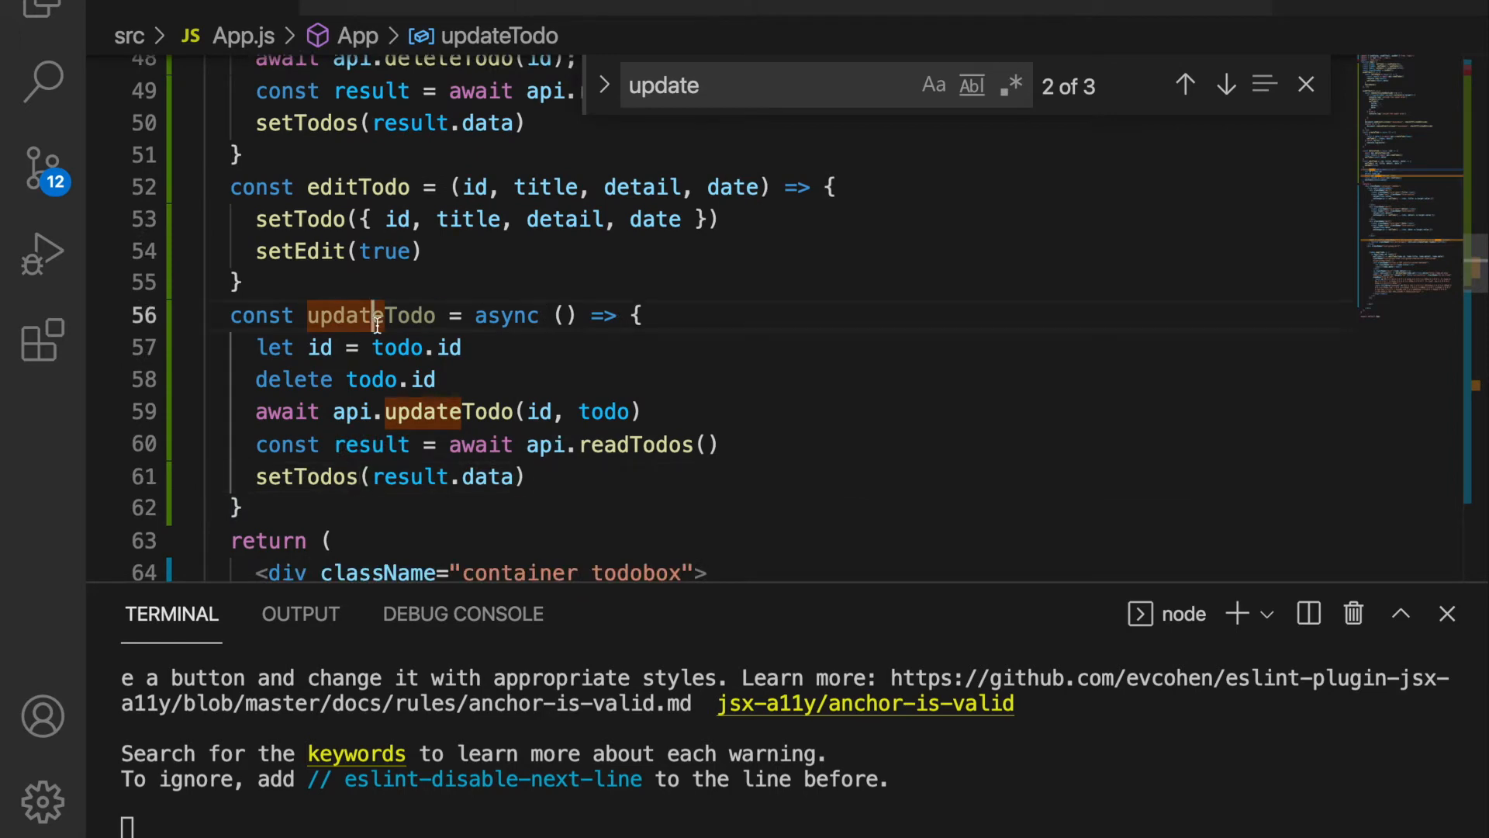
{"action": "scroll", "scroll_direction": "down", "scroll_amount": 3}
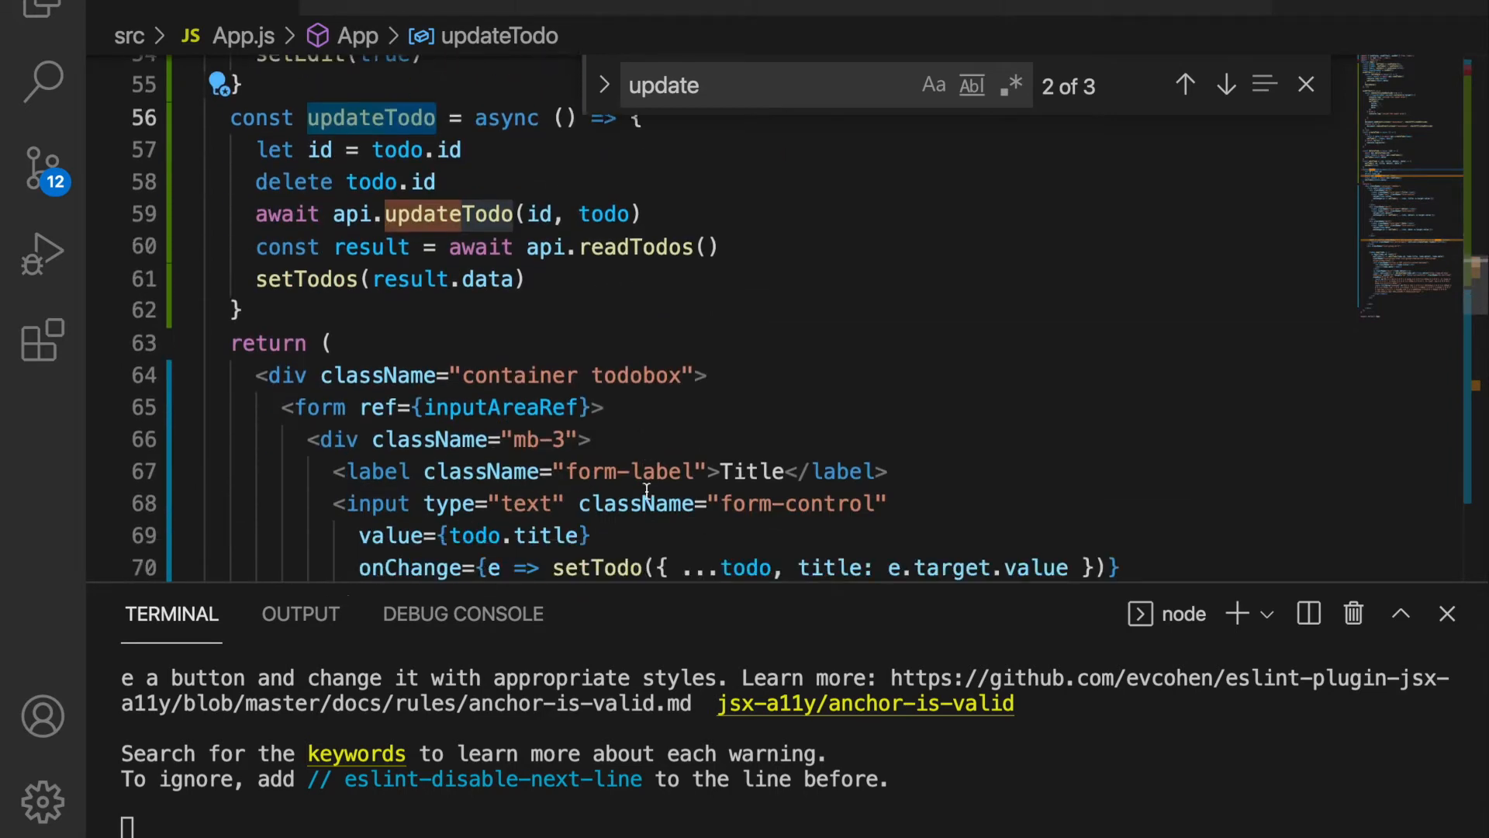
{"action": "scroll", "scroll_direction": "down", "scroll_amount": 3}
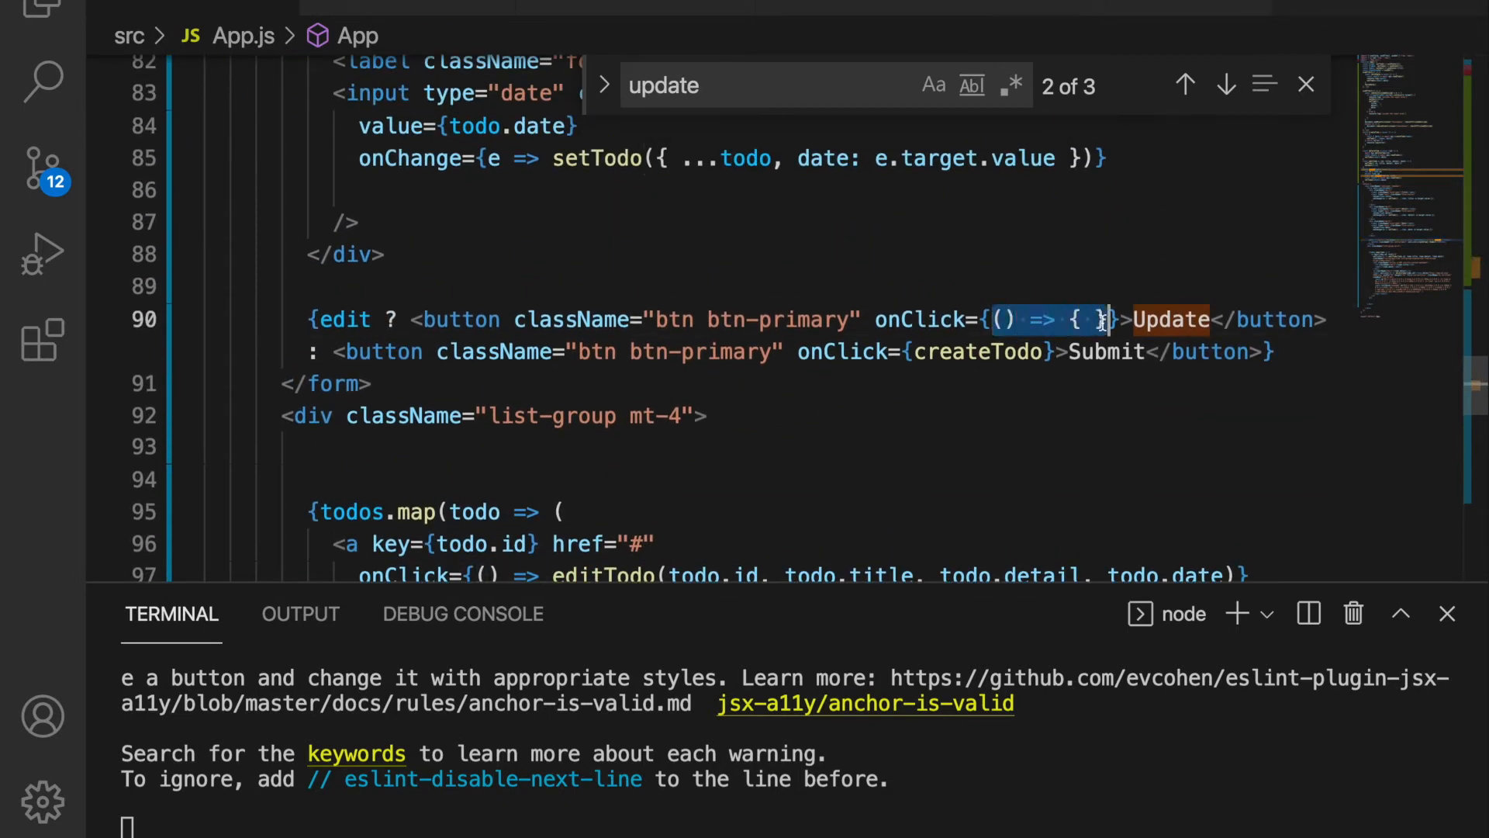
{"action": "type", "text": "updateTodo"}
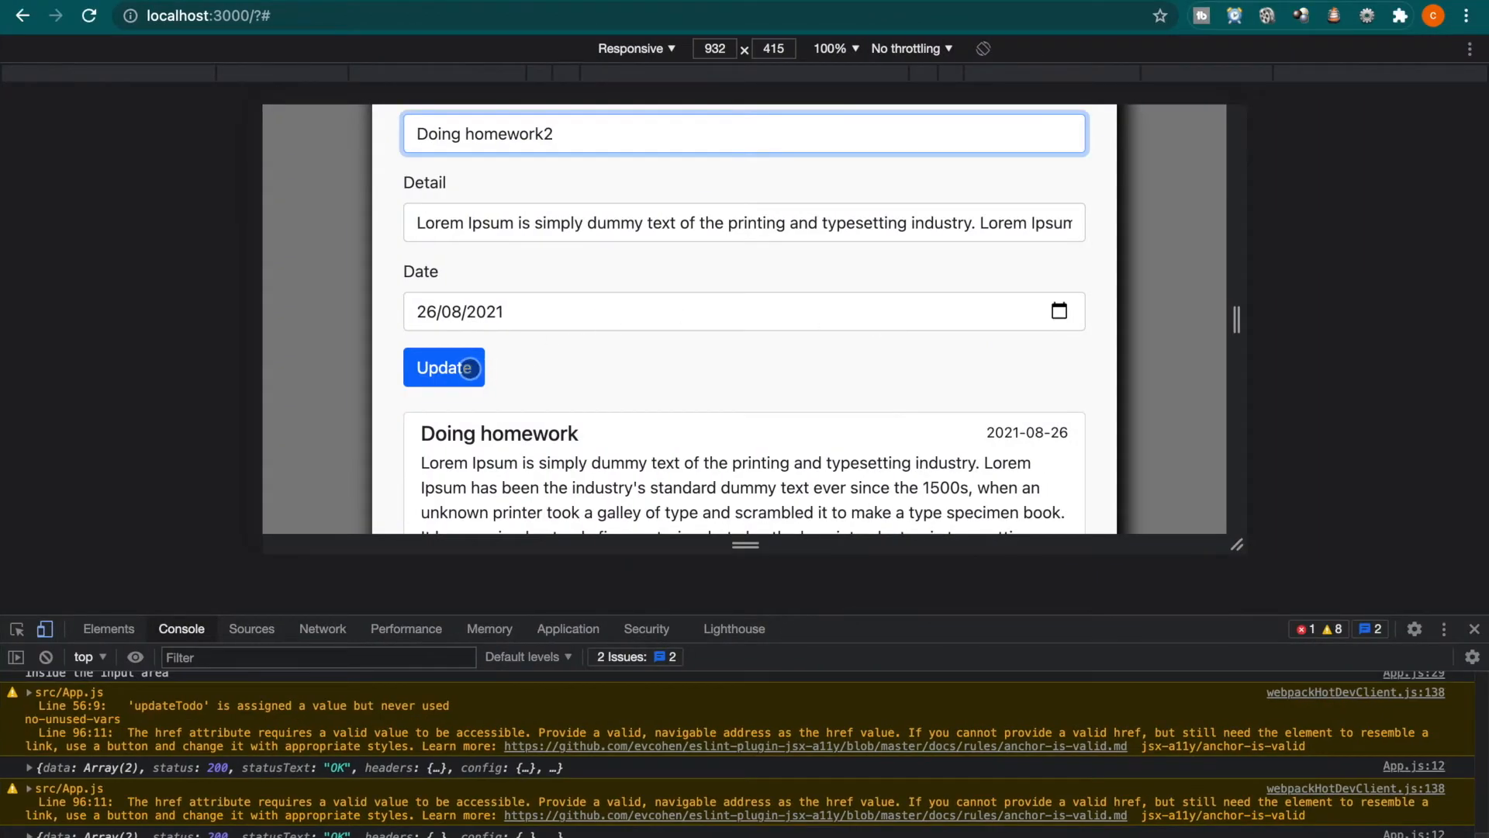
Update the Doing homework2 todo and clear the form for a new entry
{"action": "left_click", "coordinate": [442, 368]}
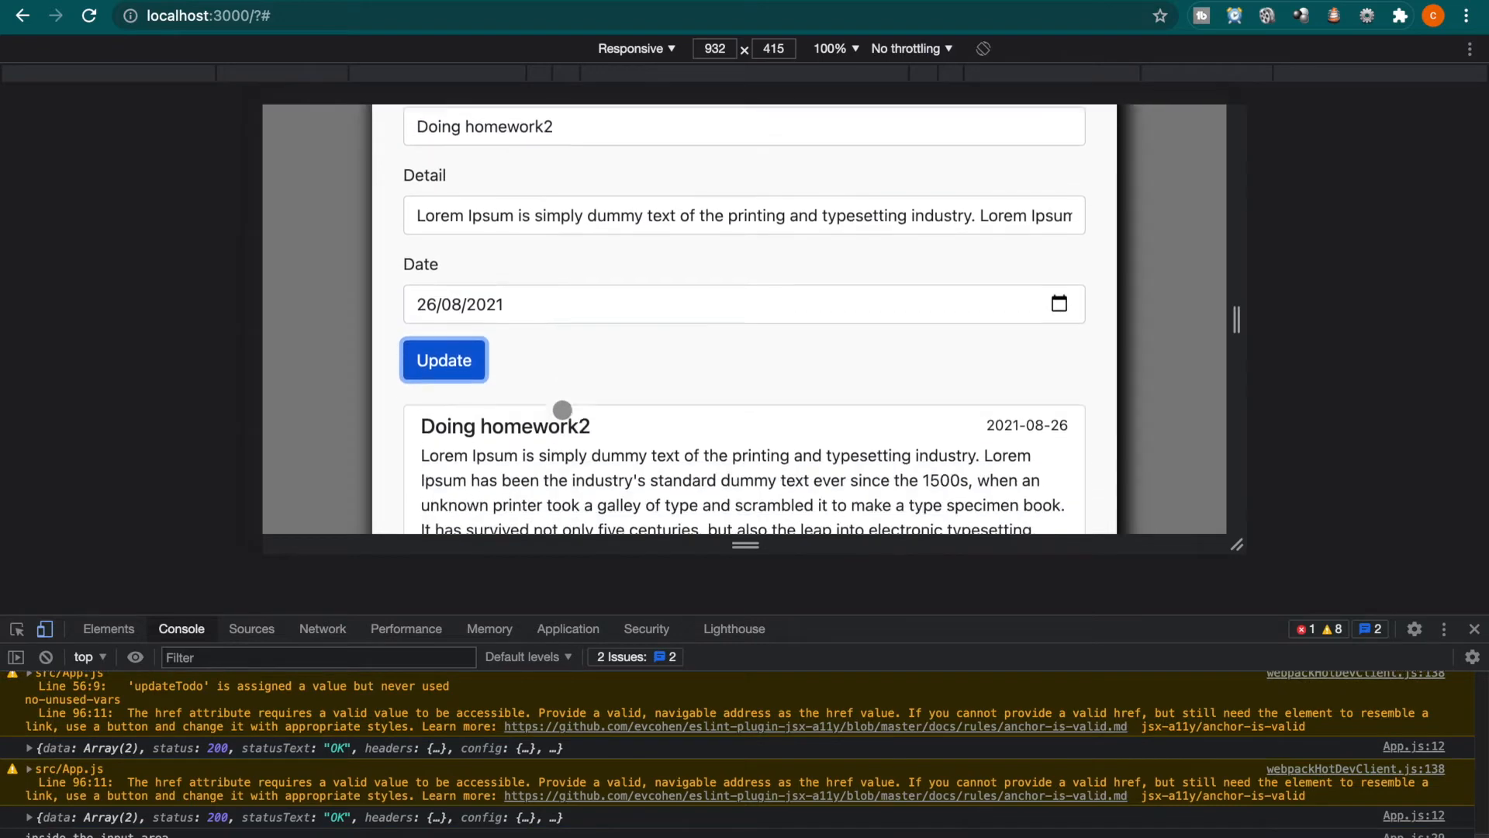
{"action": "scroll", "scroll_direction": "down", "scroll_amount": 3}
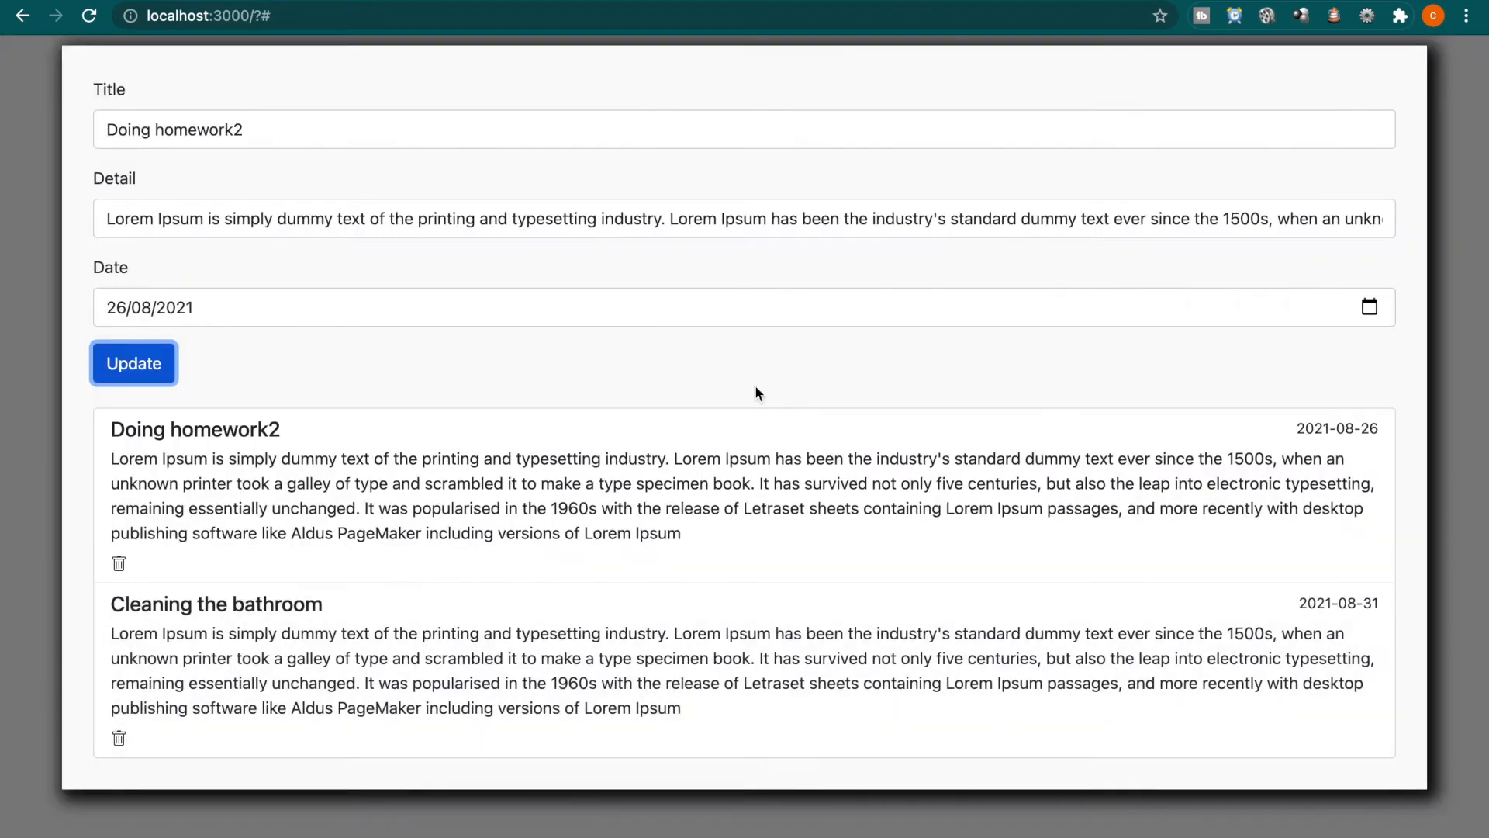
{"action": "mouse_move", "coordinate": [300, 204]}
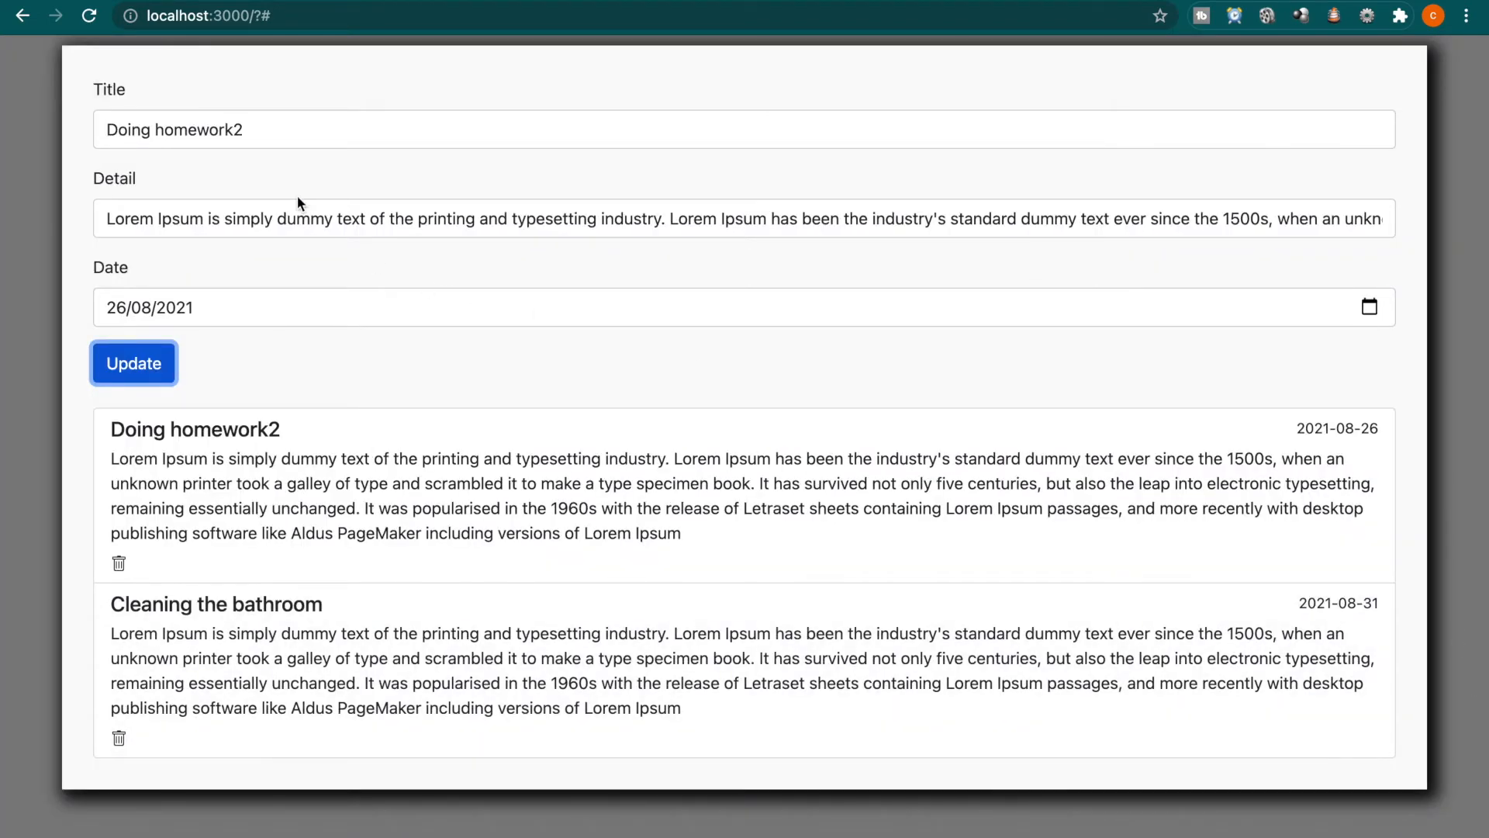
{"action": "mouse_move", "coordinate": [1454, 213]}
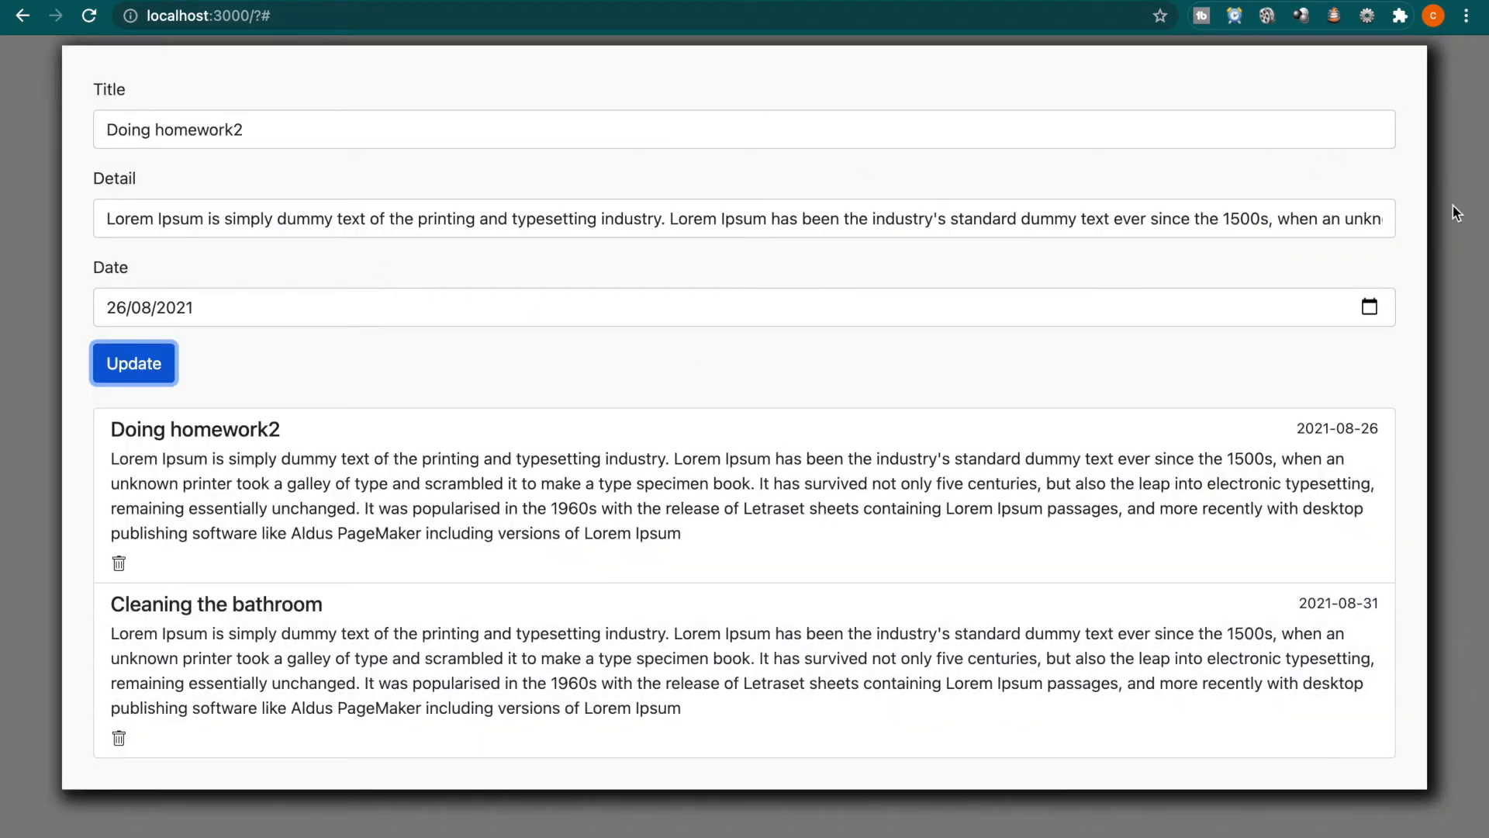
{"action": "left_click", "coordinate": [134, 363]}
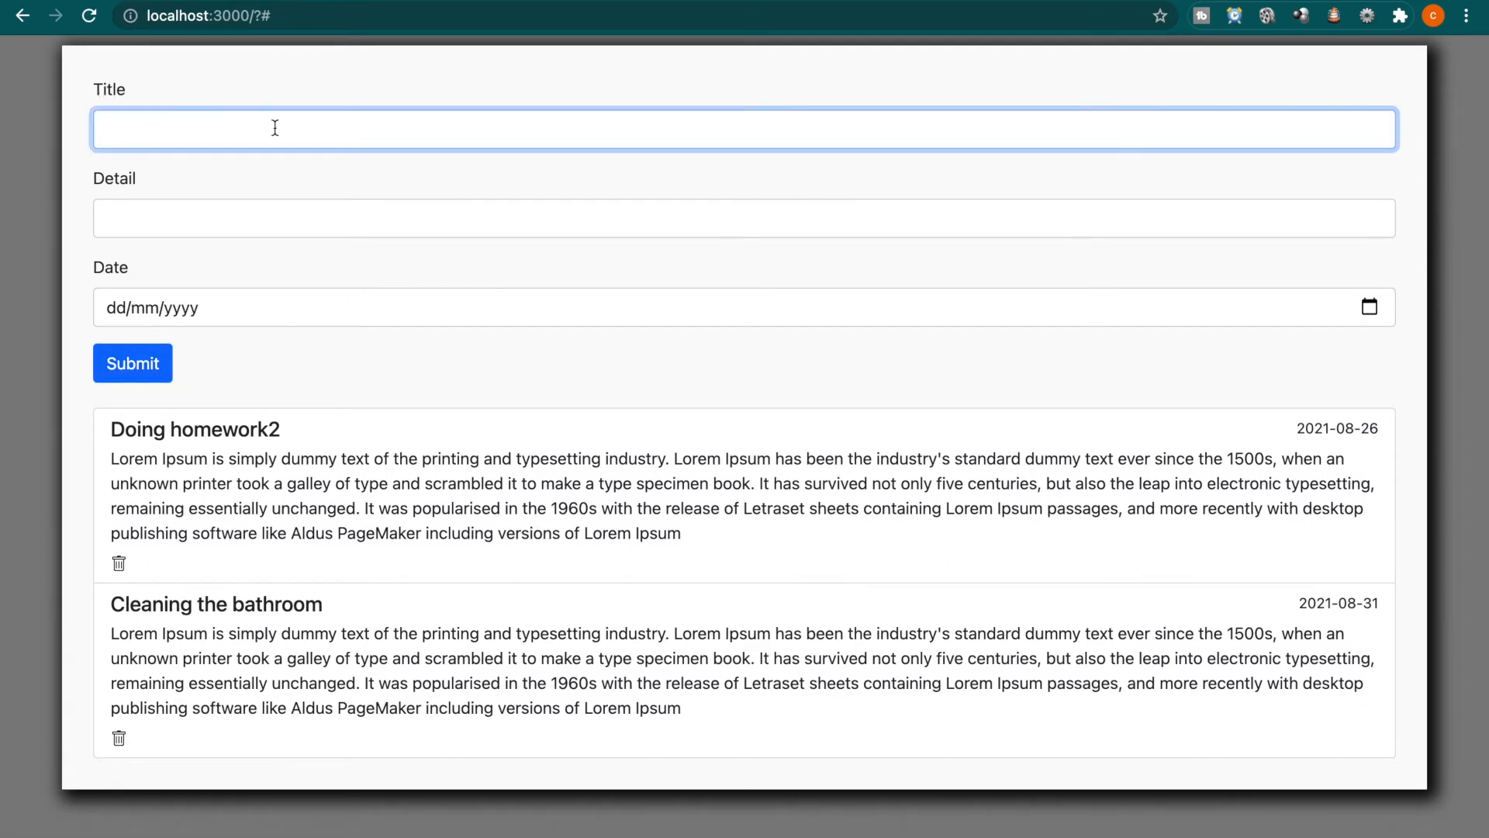
Submit a new Buying fish todo dated 11/09/2021 and reopen the developer tools
{"action": "type", "text": "Doing H"}
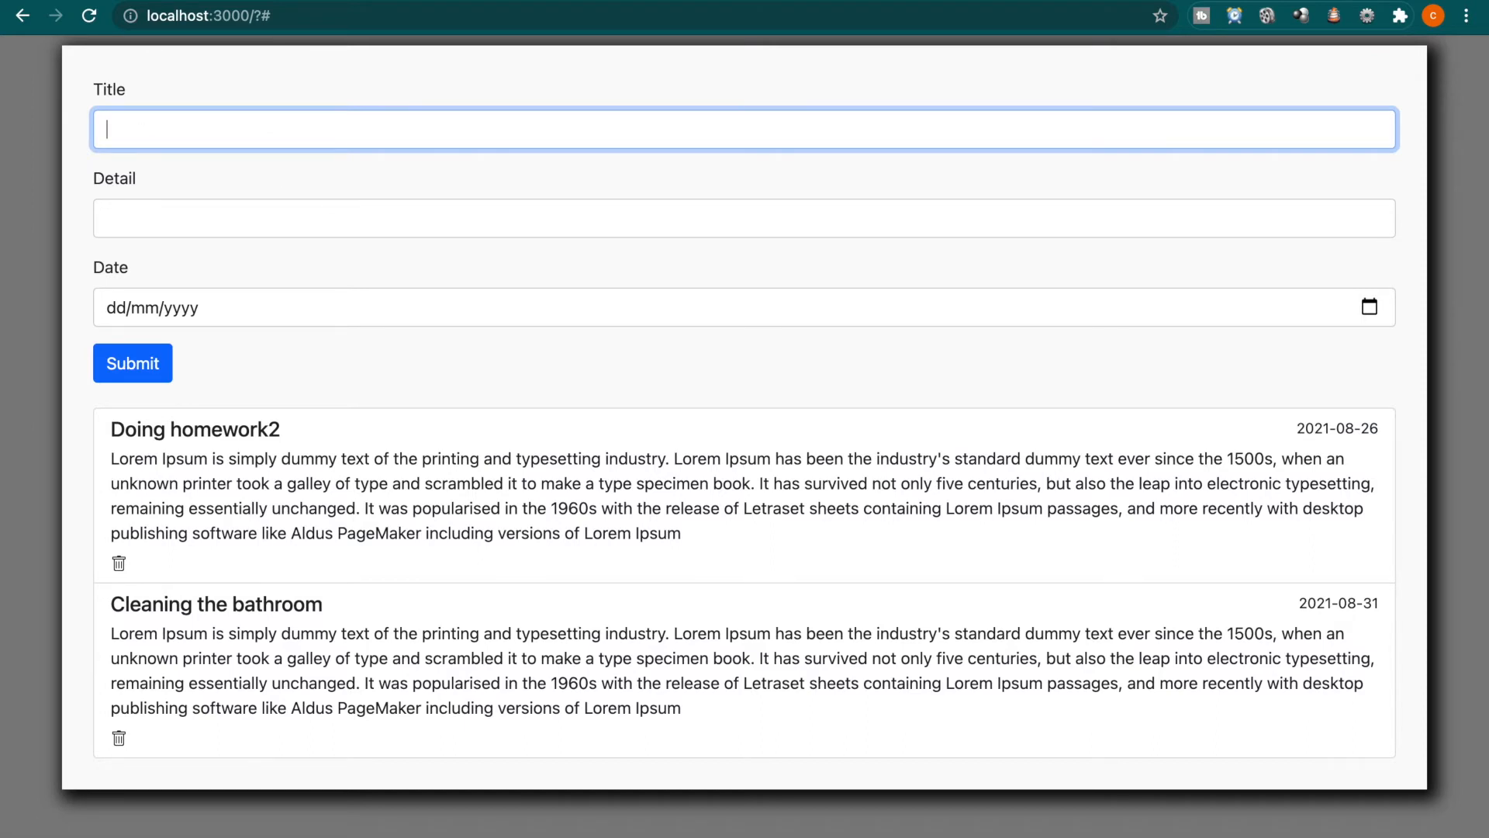
{"action": "type", "text": "Buying fish"}
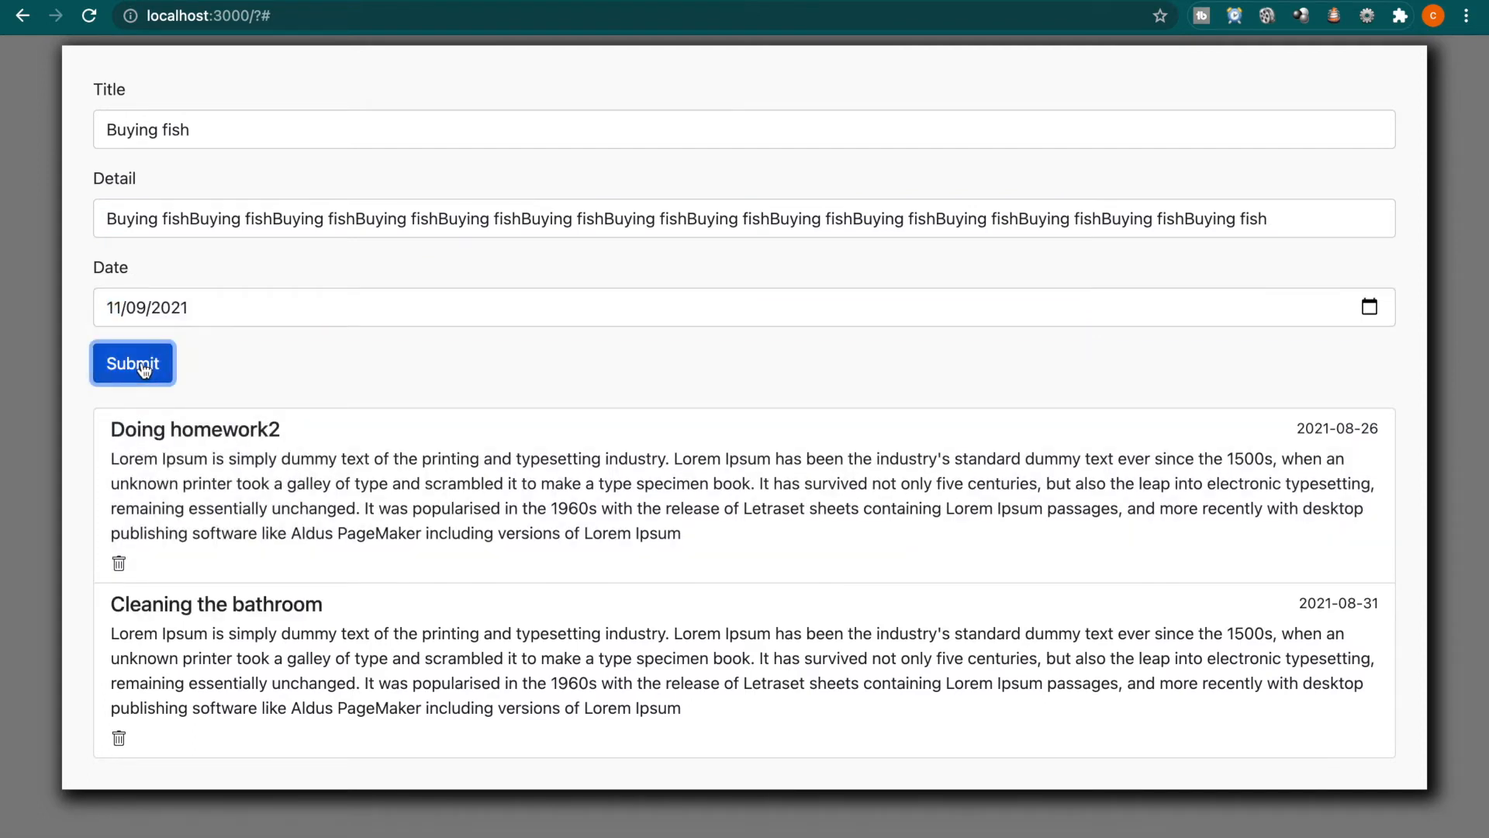
{"action": "left_click", "coordinate": [1466, 15]}
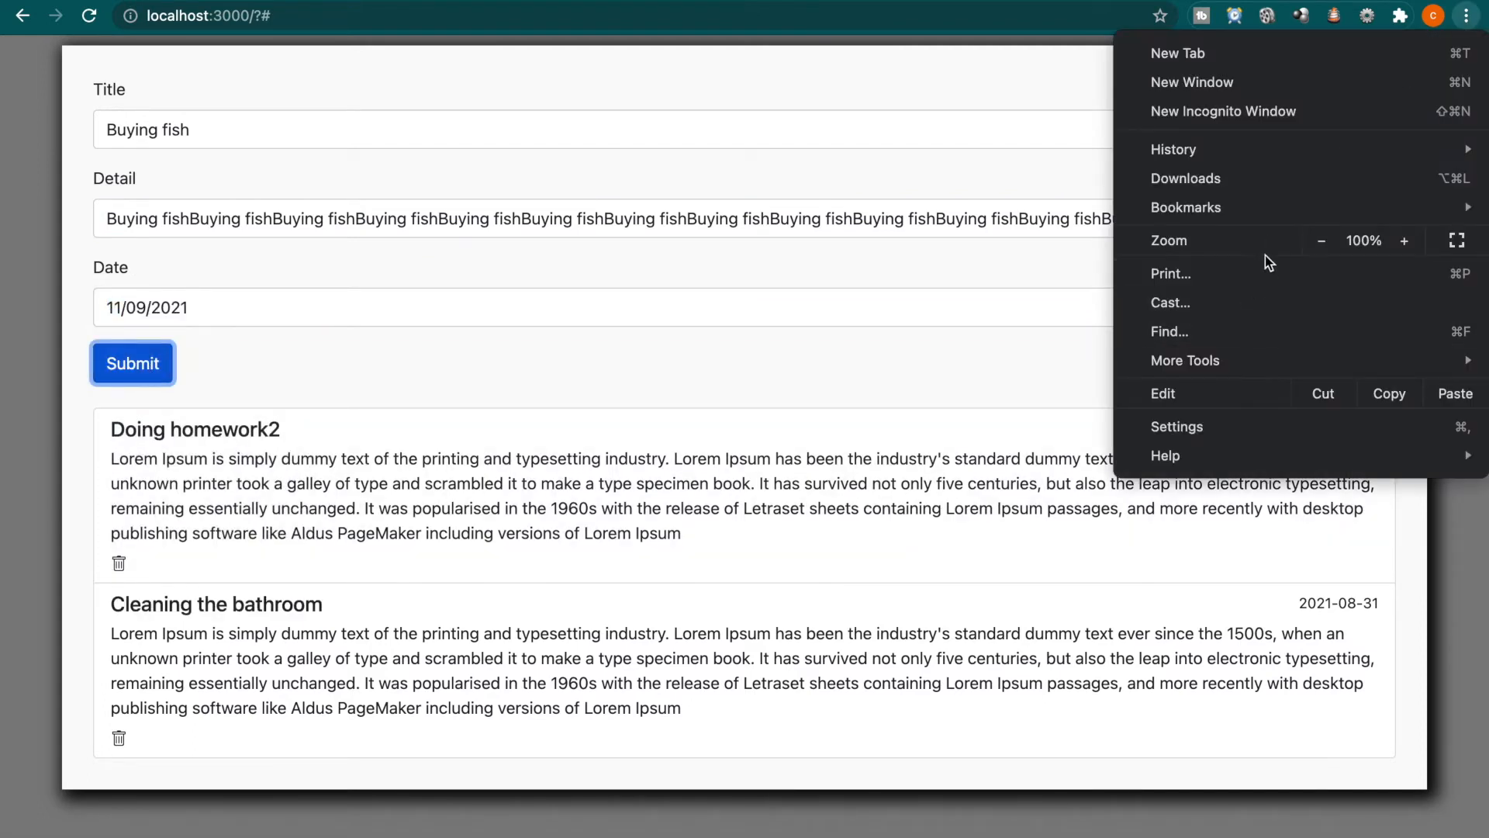
{"action": "mouse_move", "coordinate": [1187, 360]}
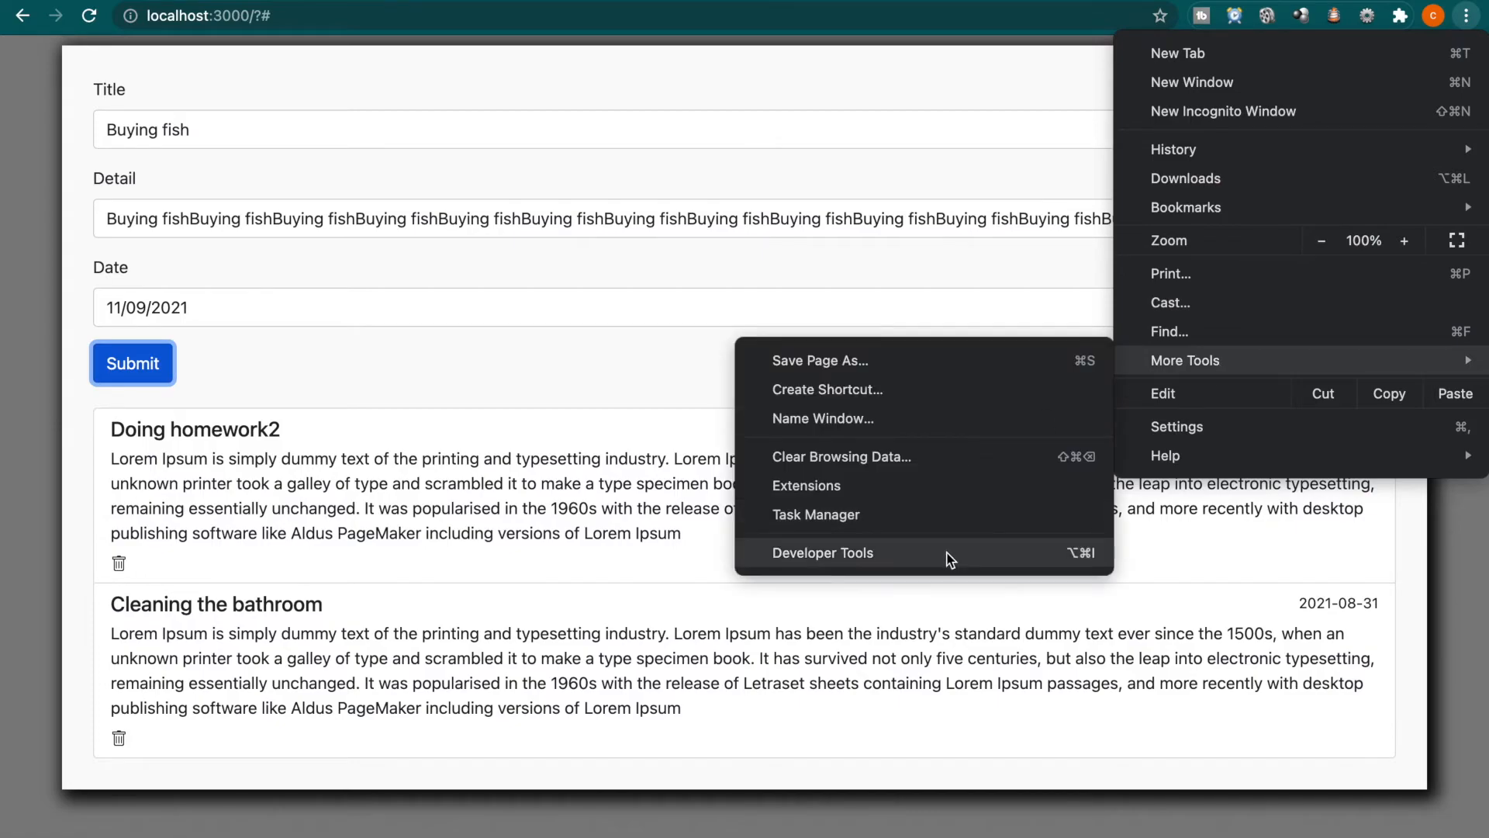
{"action": "left_click", "coordinate": [823, 552]}
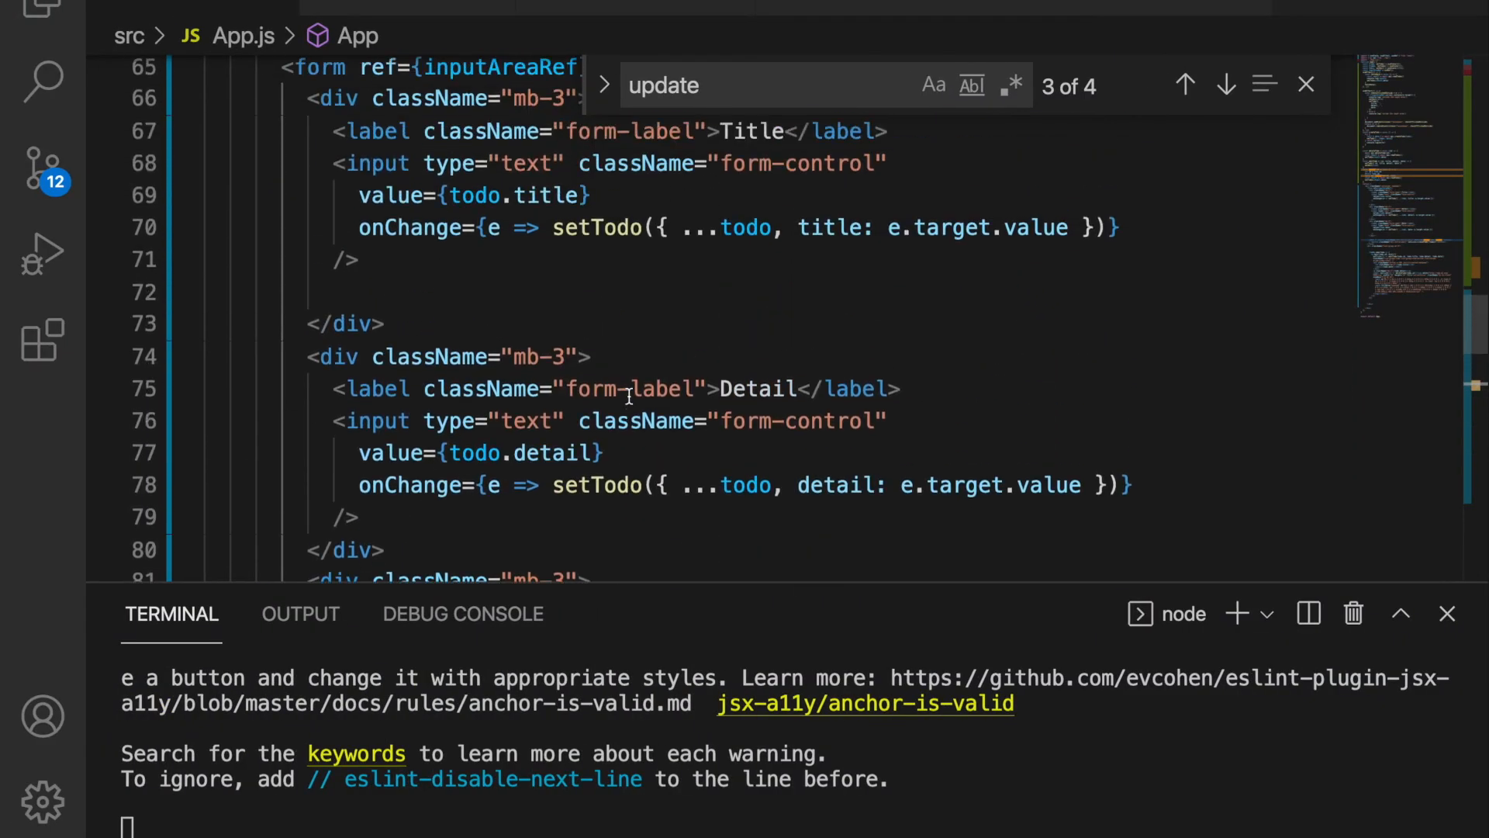
Replace the setTodo typo in createTodo with the correct setTodos state setter
{"action": "scroll", "scroll_direction": "up", "scroll_amount": 3}
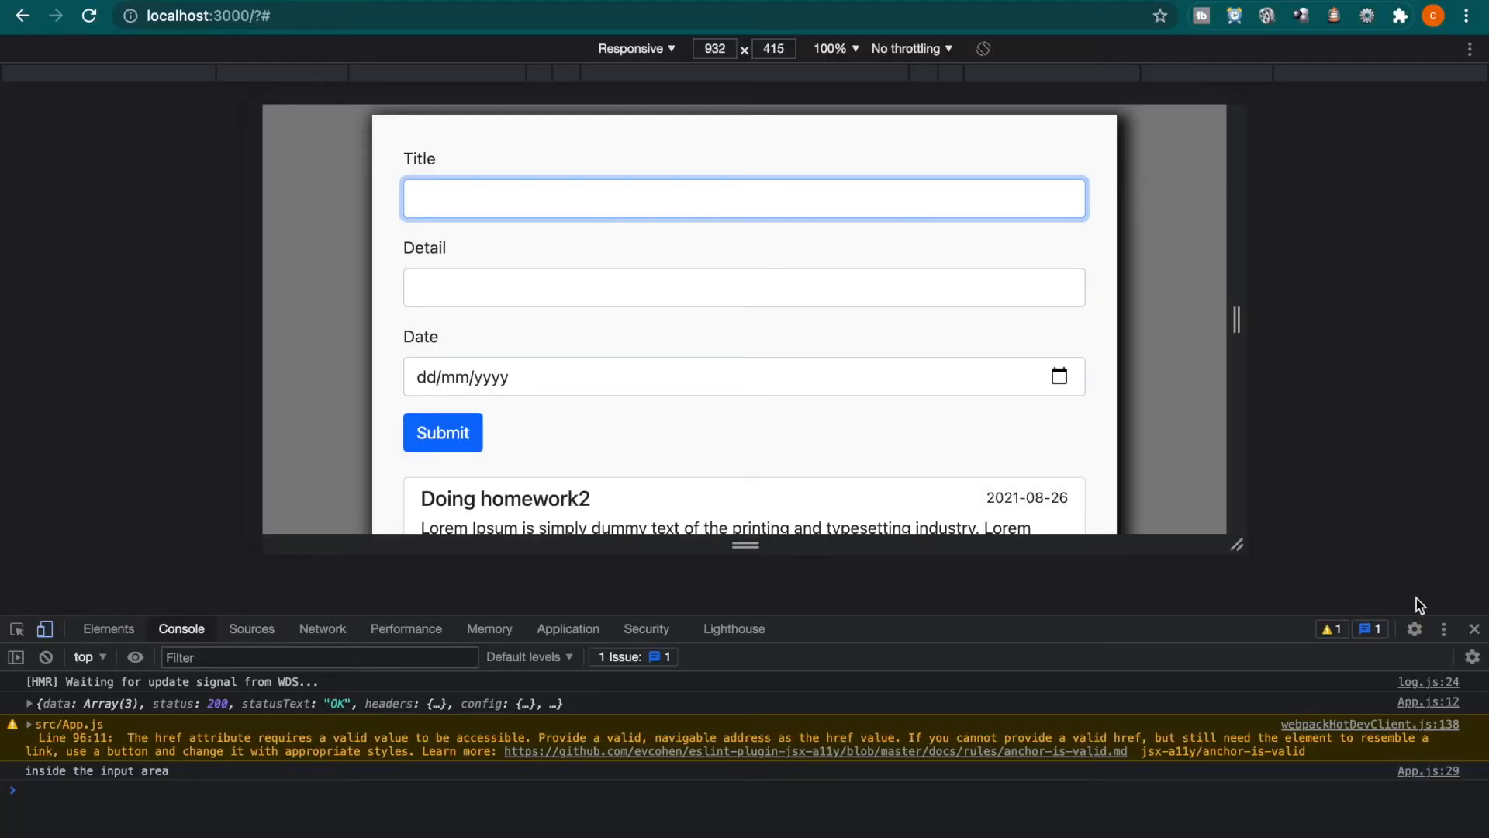
{"action": "type", "text": "anothe"}
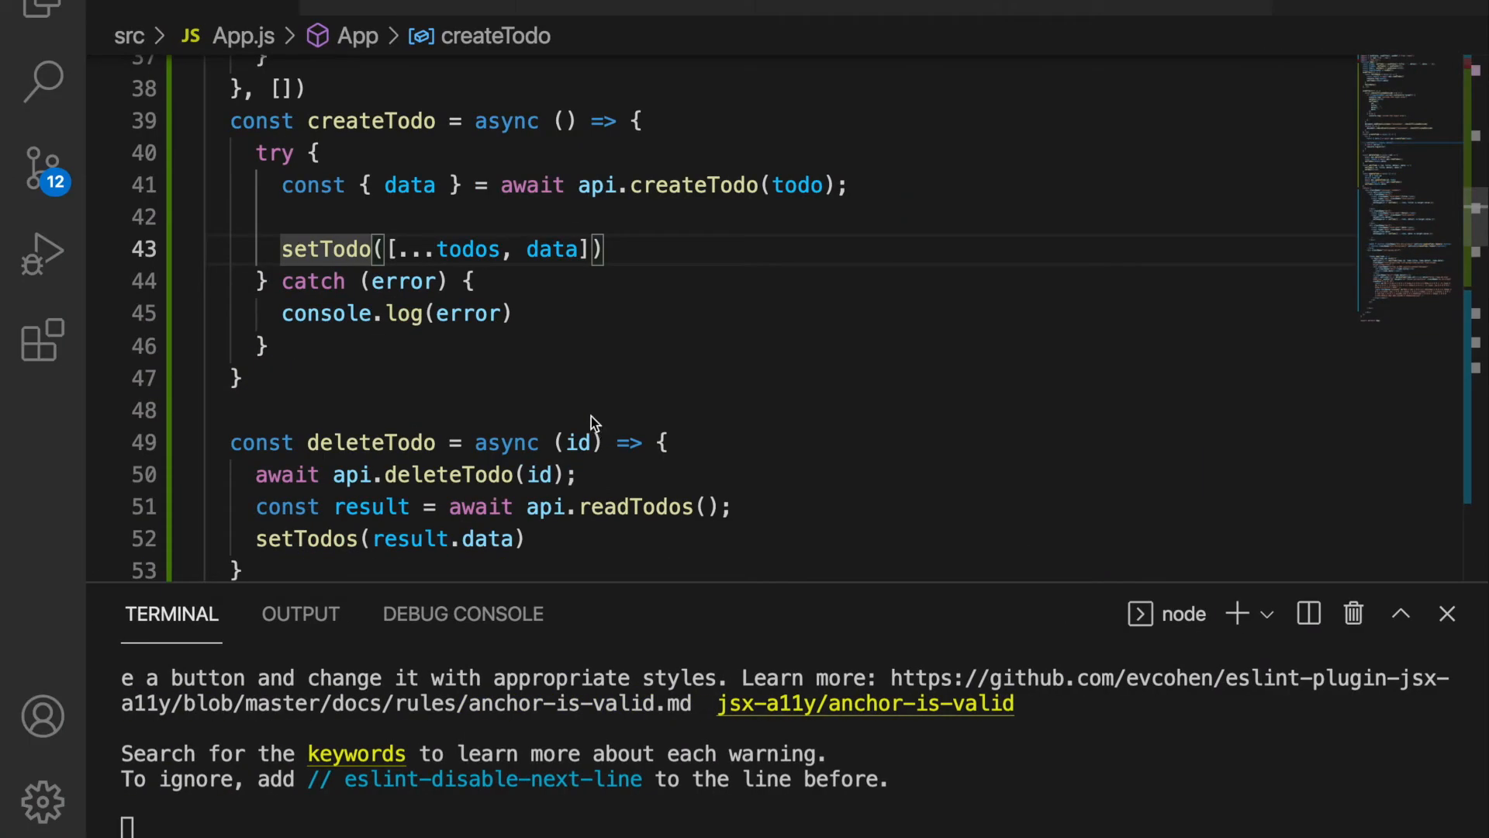
{"action": "mouse_move", "coordinate": [379, 270]}
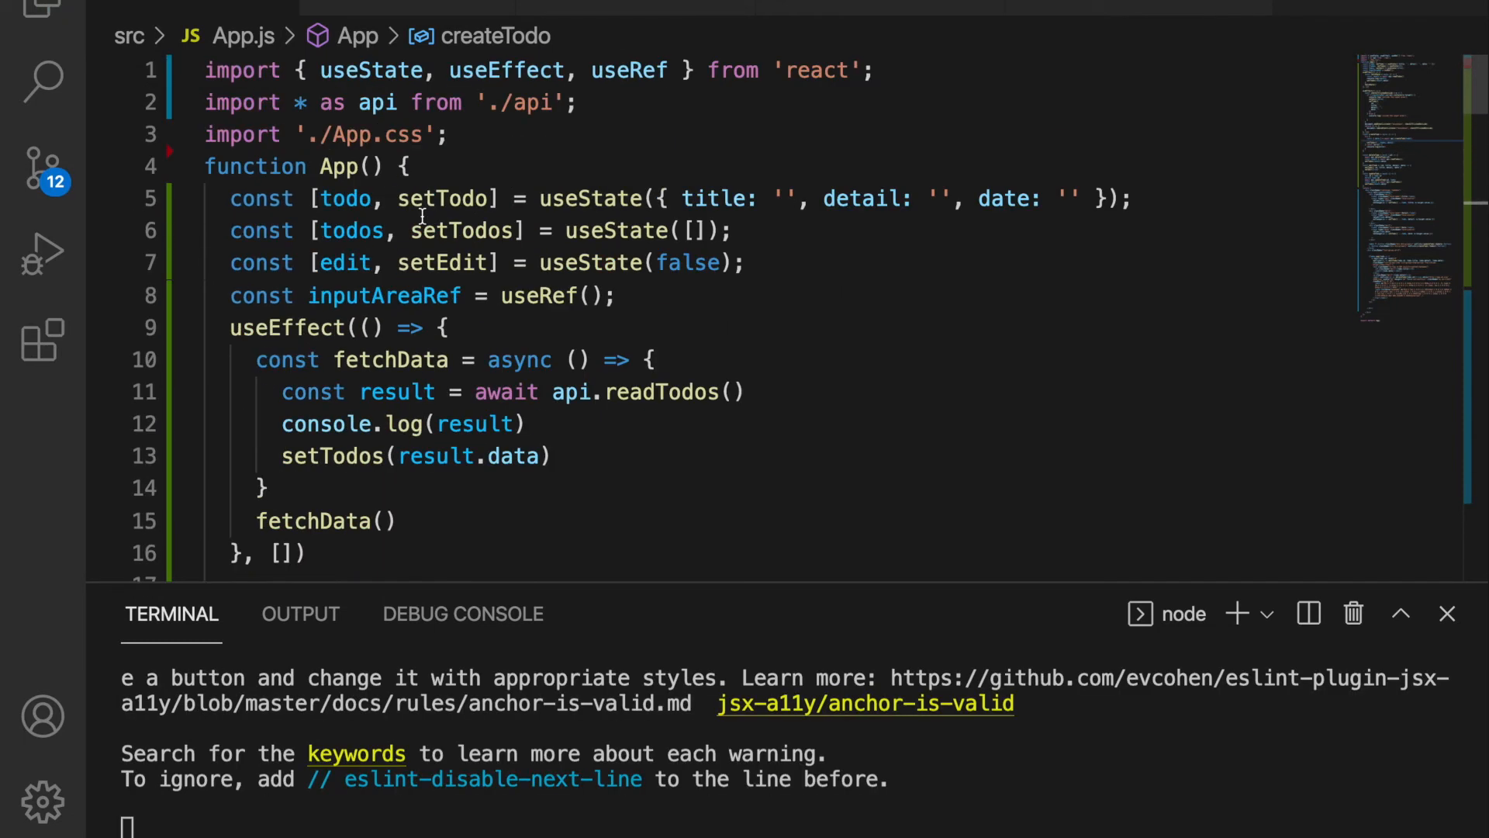
{"action": "double_click", "coordinate": [462, 231]}
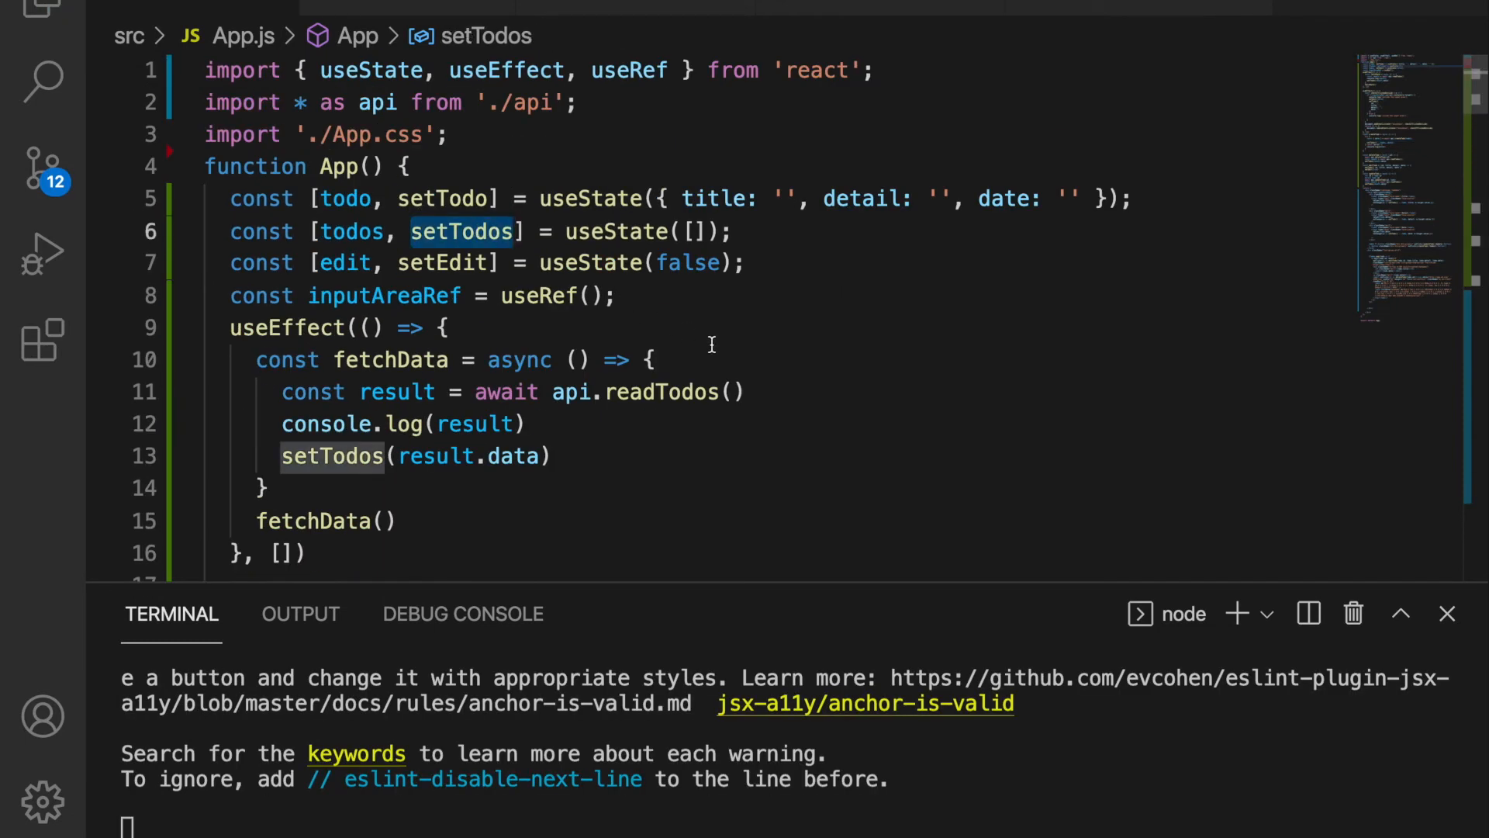
{"action": "mouse_move", "coordinate": [537, 295]}
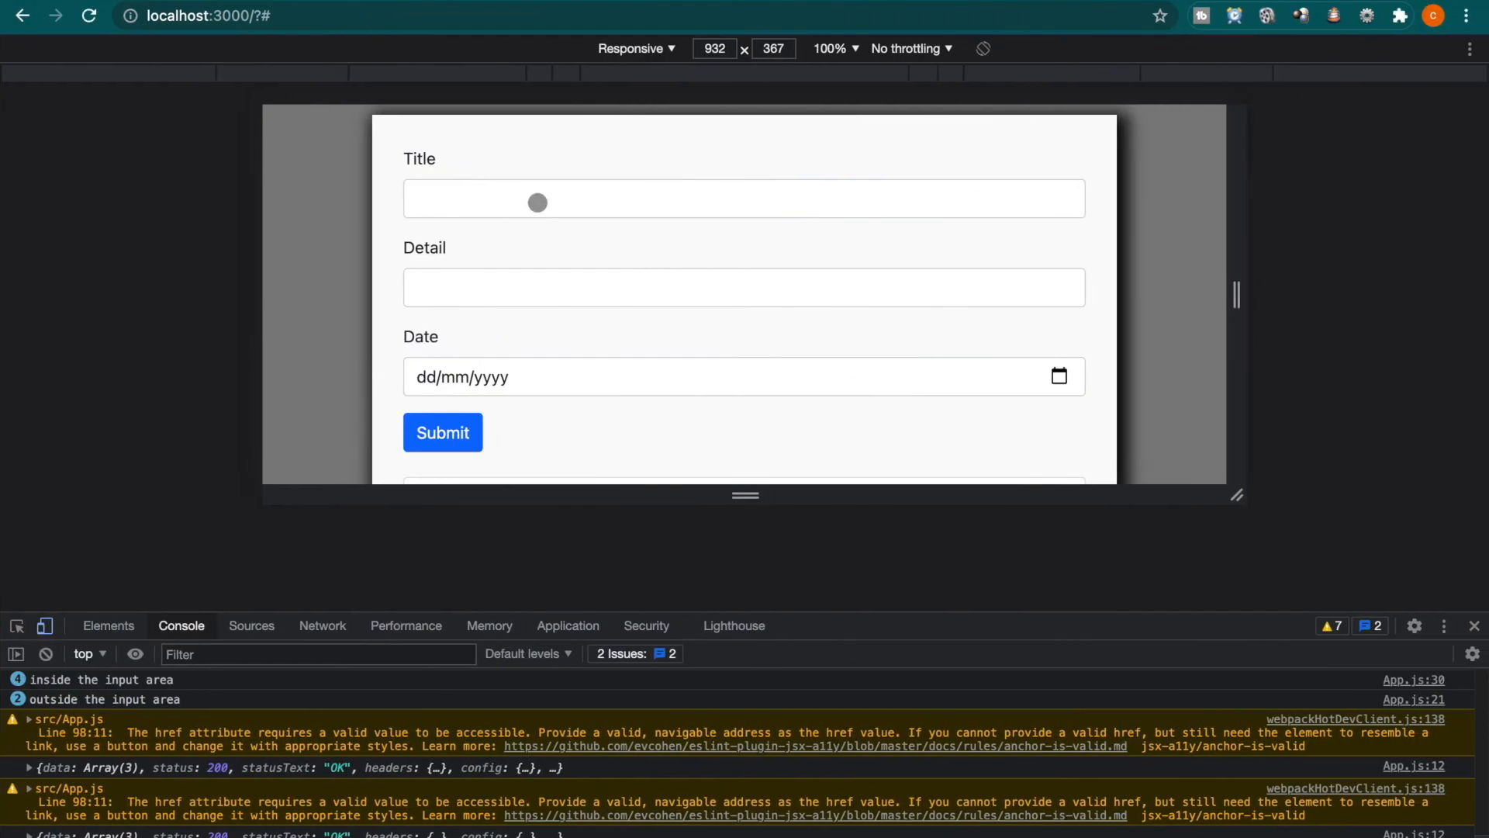
Submit a New todo entry, rename it to New todo2, then reset the form
{"action": "scroll", "scroll_direction": "down", "scroll_amount": 3}
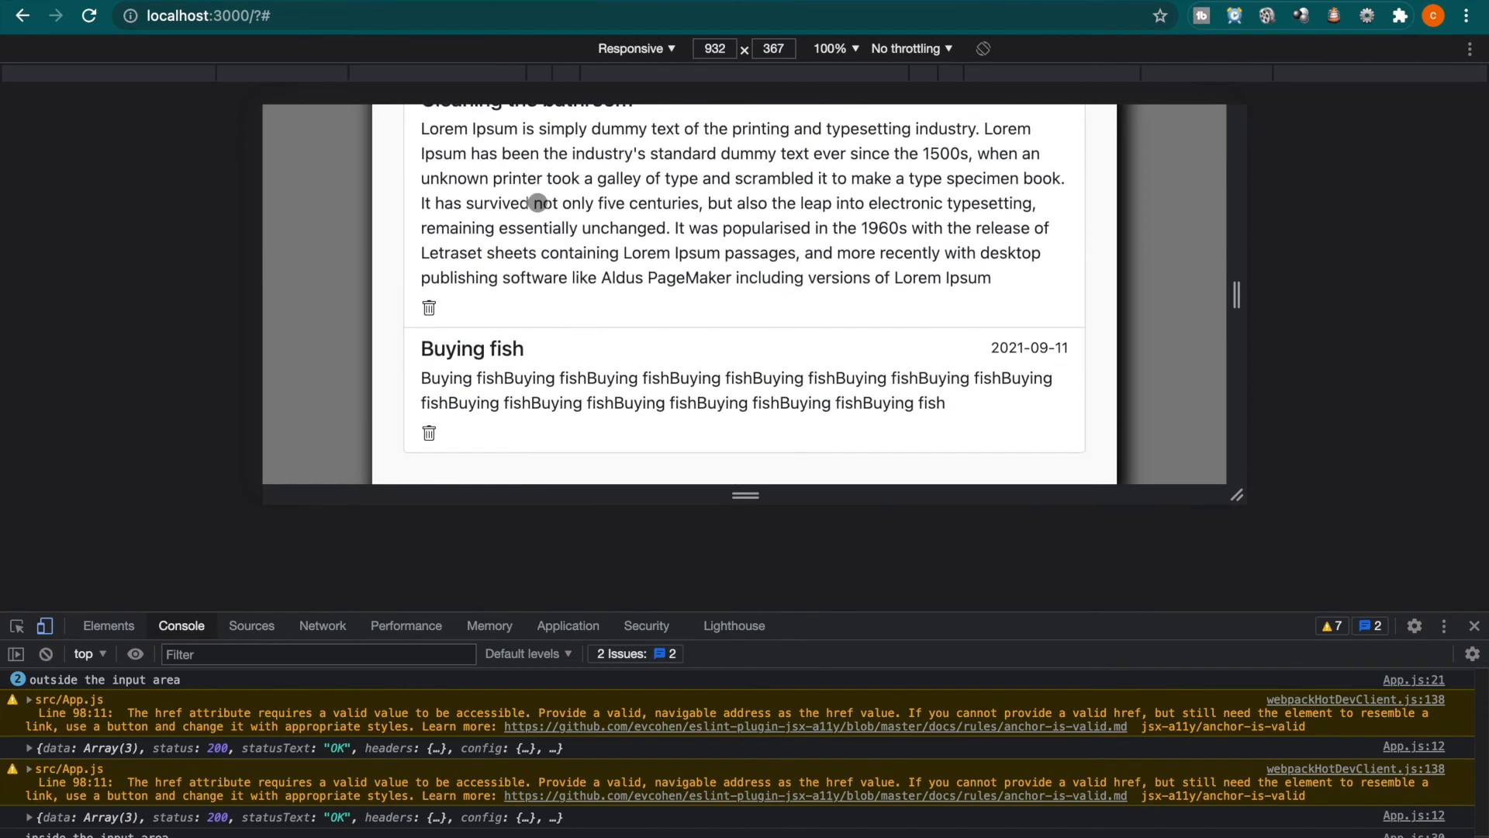
{"action": "type", "text": "New totod"}
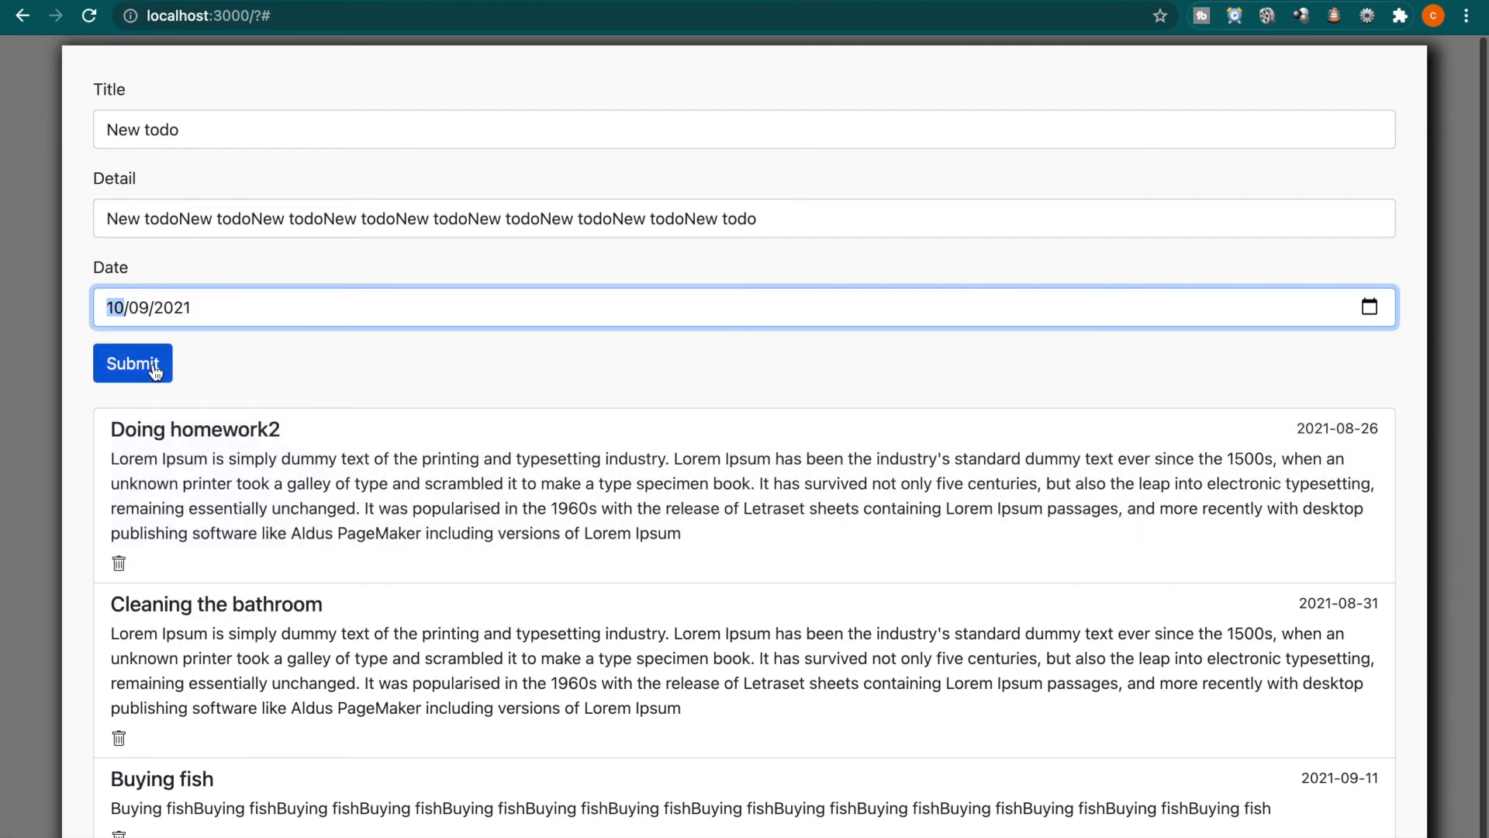
{"action": "left_click", "coordinate": [132, 363]}
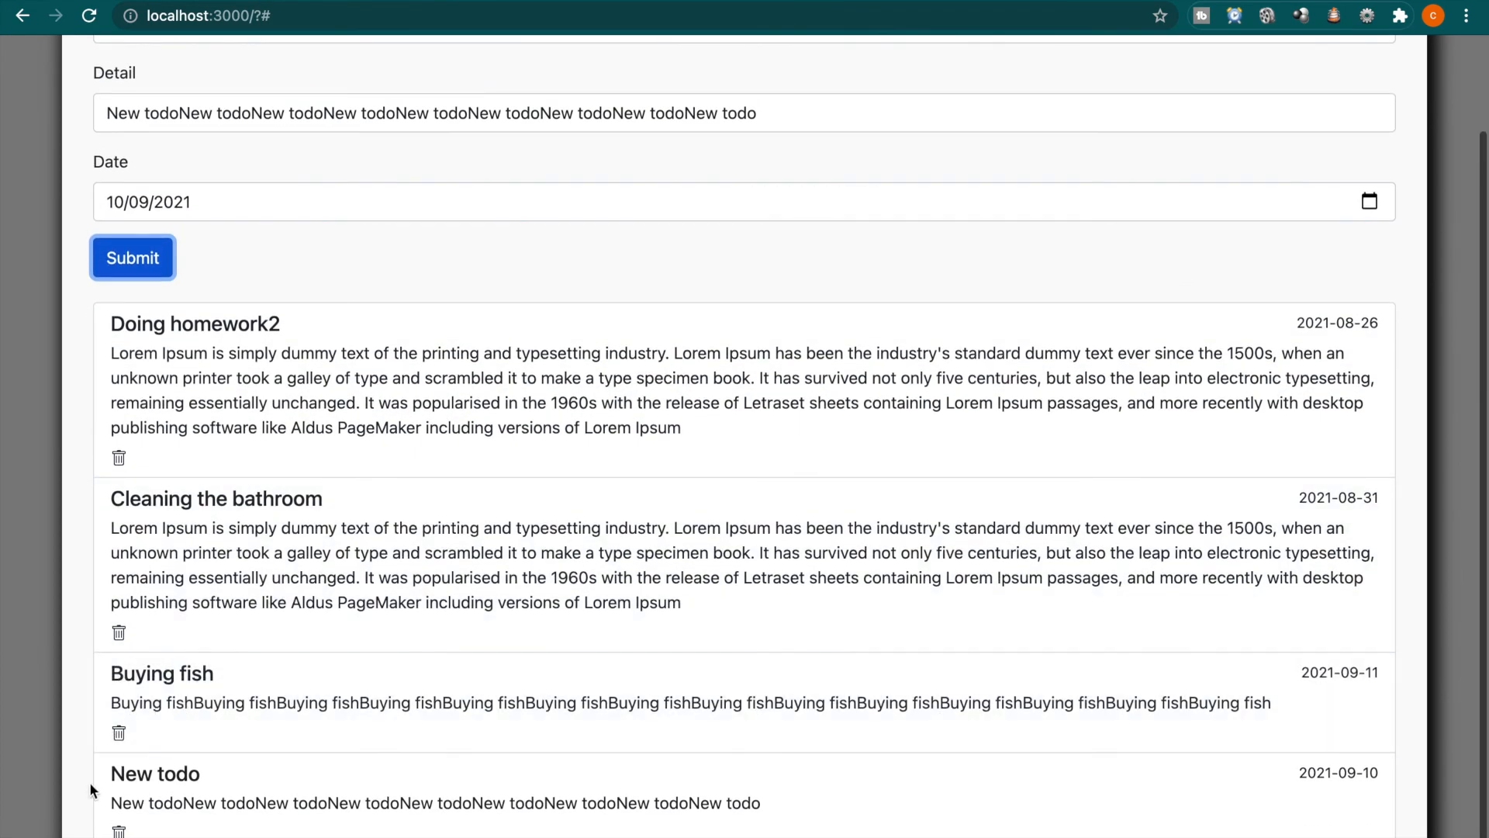
{"action": "mouse_move", "coordinate": [599, 647]}
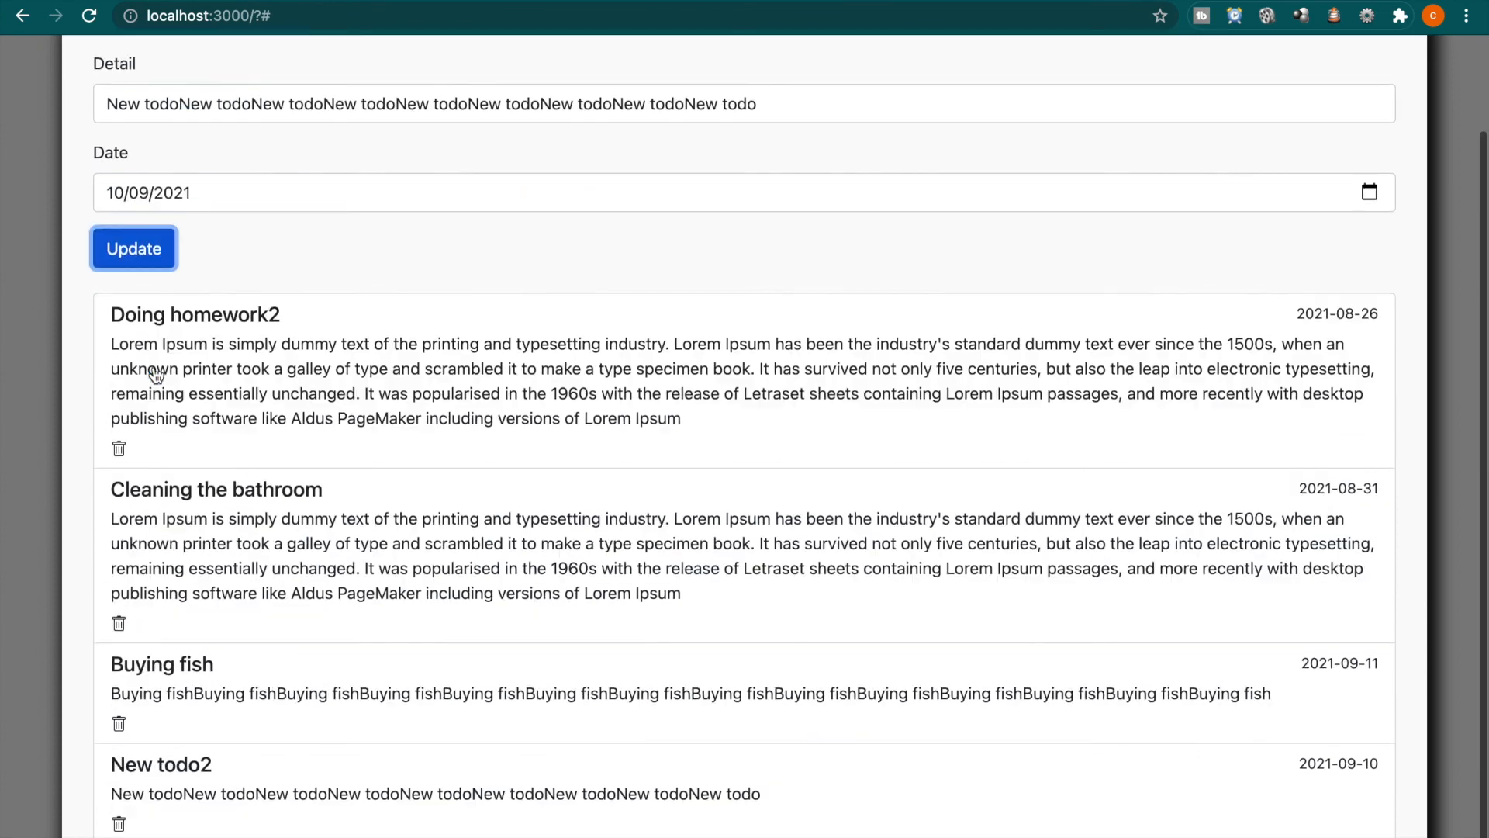
{"action": "scroll", "scroll_direction": "down", "scroll_amount": 3}
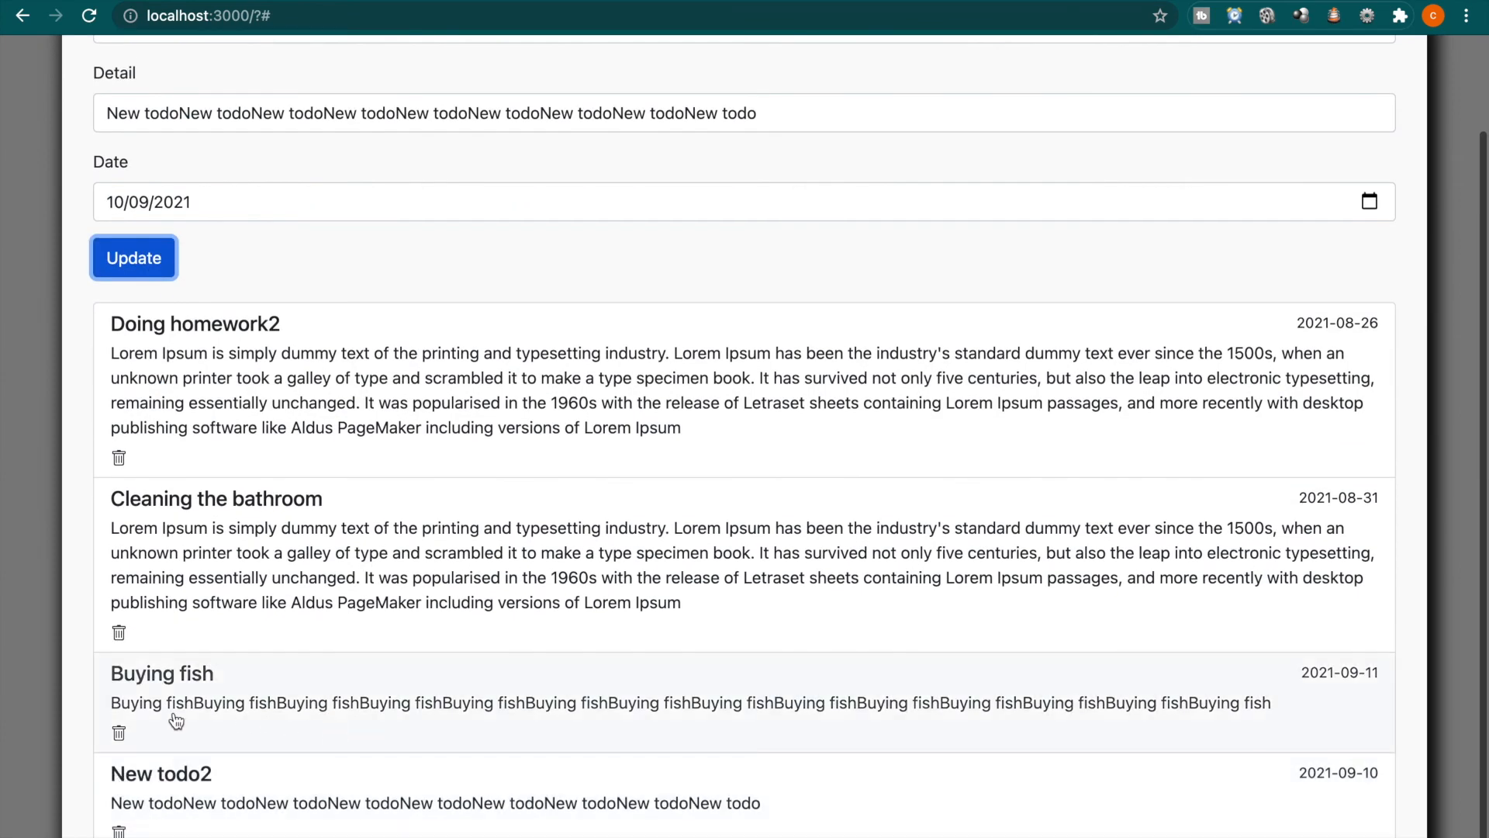
{"action": "left_click", "coordinate": [134, 258]}
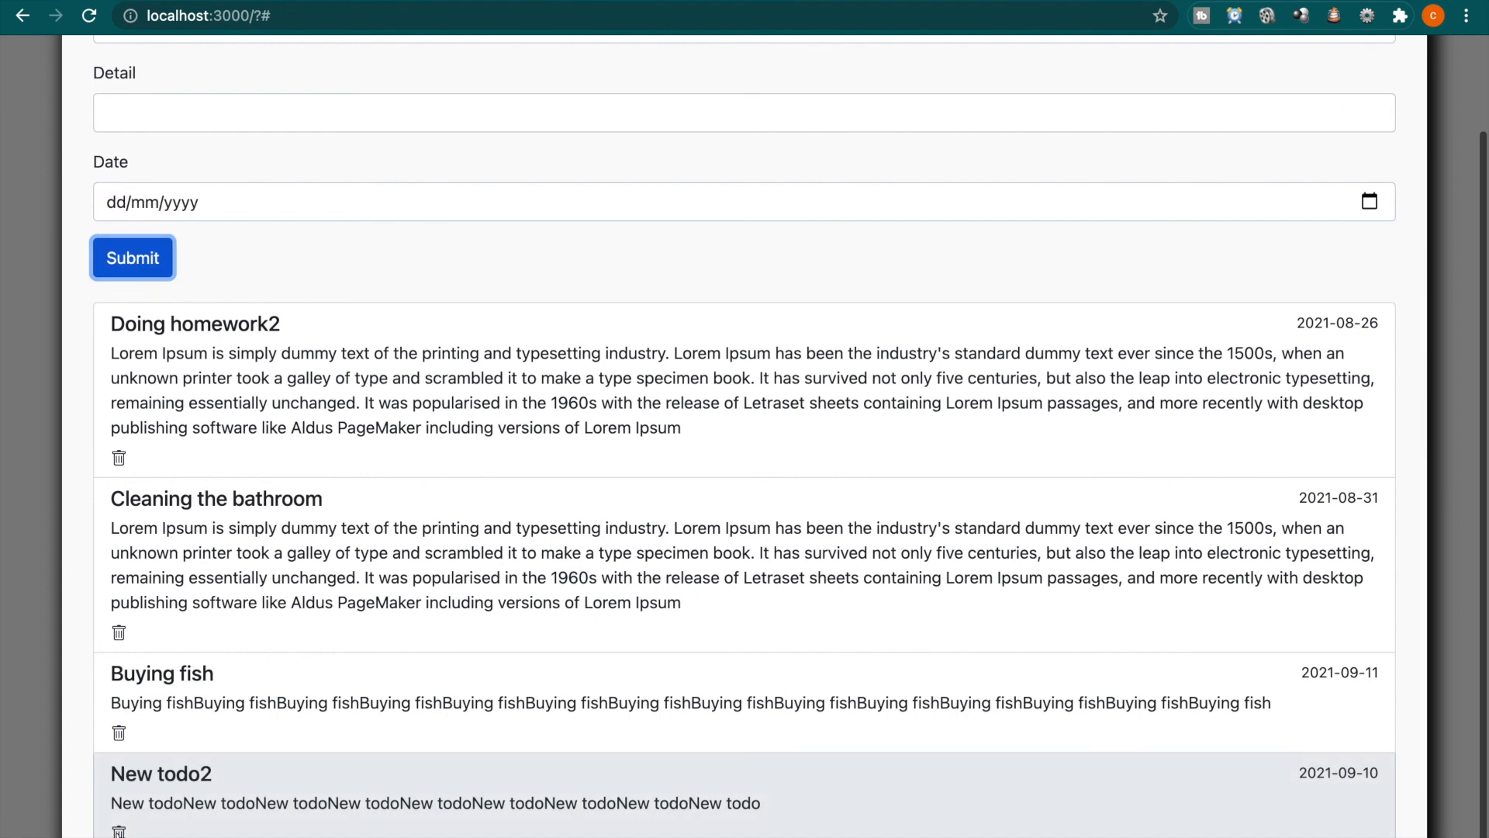